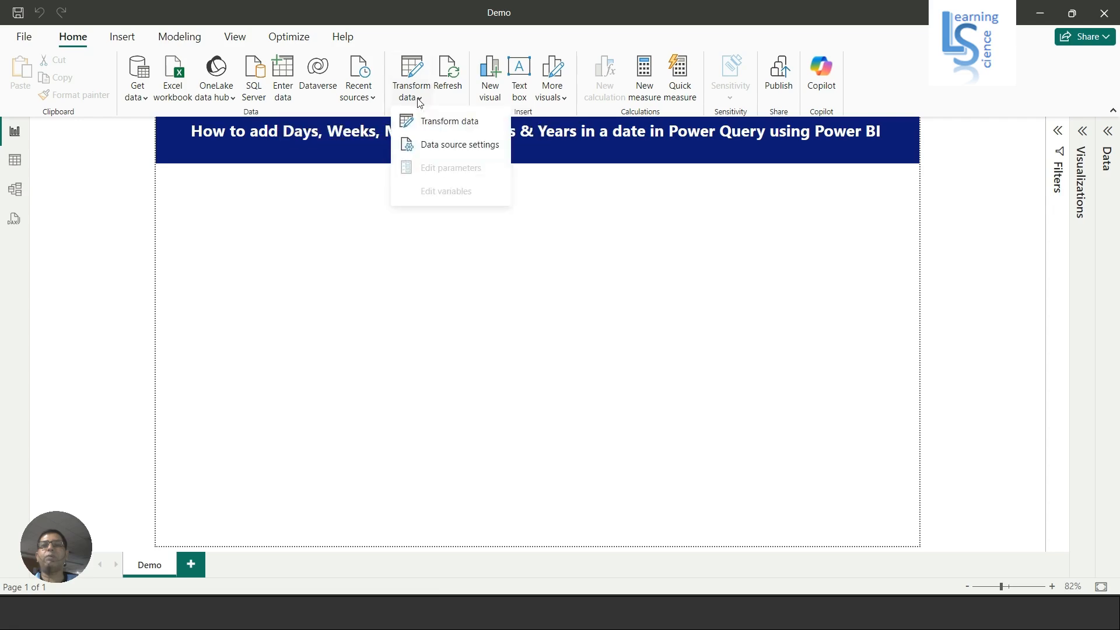
# - Open the Order query in a maximized Power Query Editor window
pyautogui.click(451, 120)
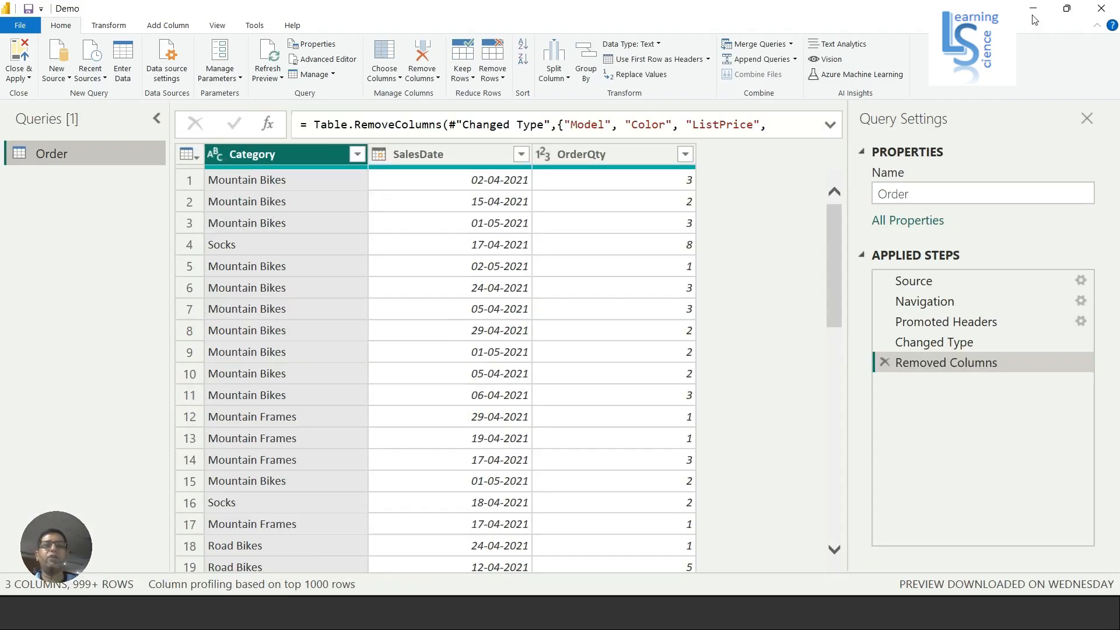
pyautogui.click(1086, 118)
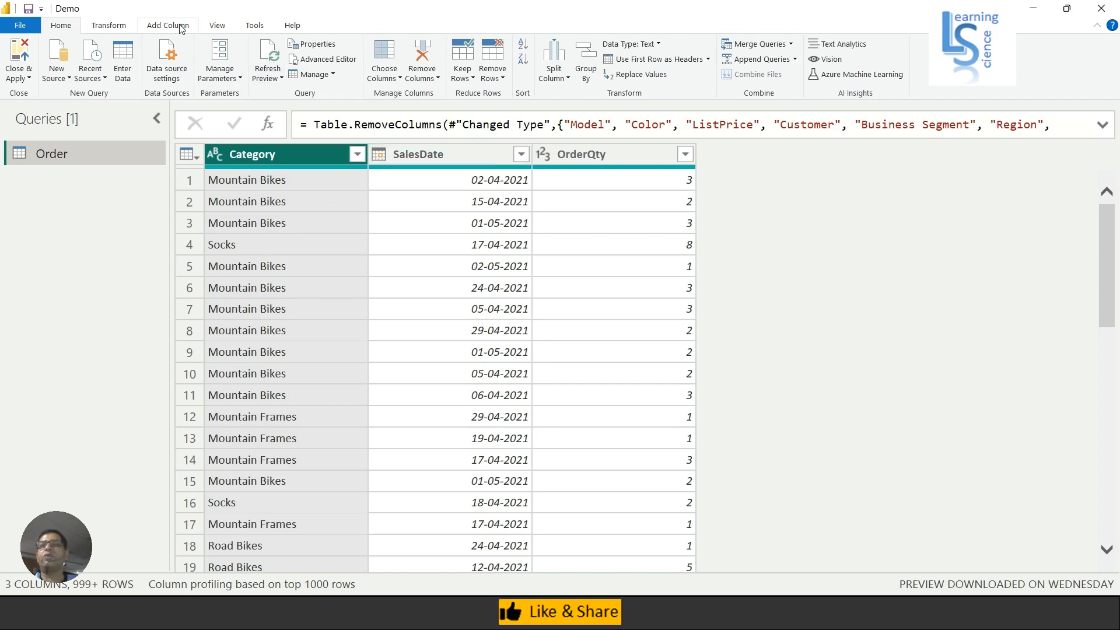
# - Start a new custom column from the Add Column ribbon
pyautogui.click(166, 25)
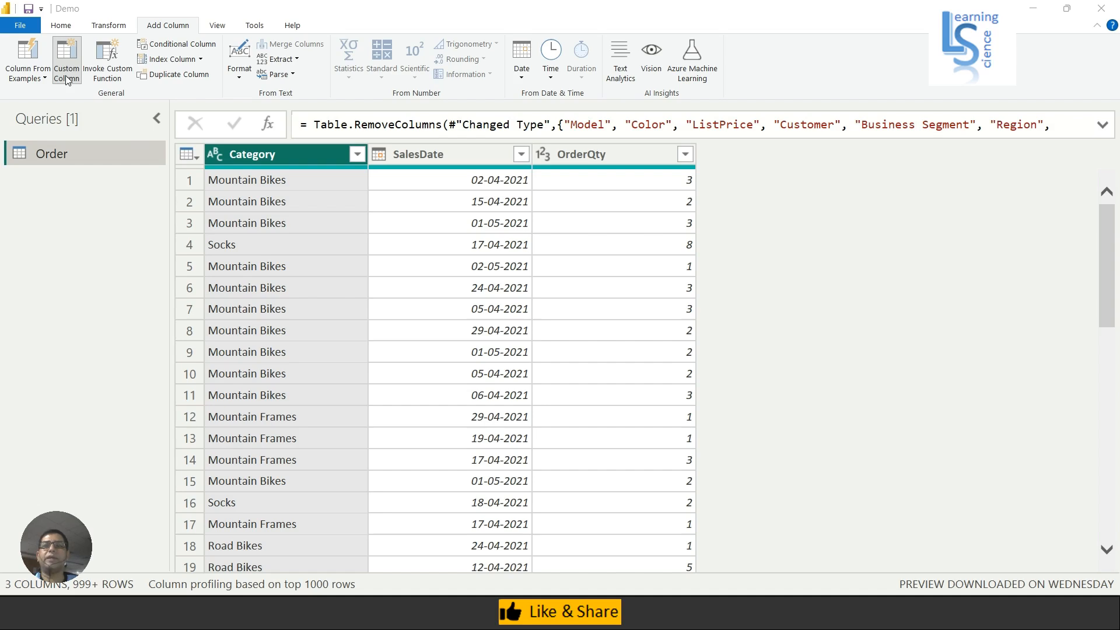
pyautogui.moveTo(297, 160)
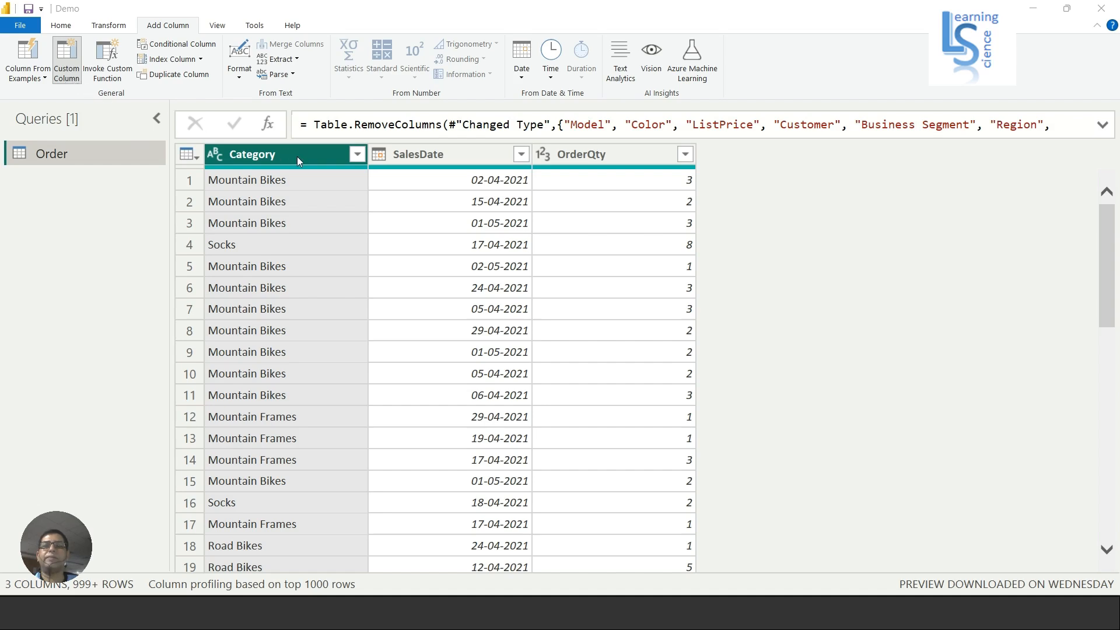
pyautogui.click(65, 57)
pyautogui.write('S')
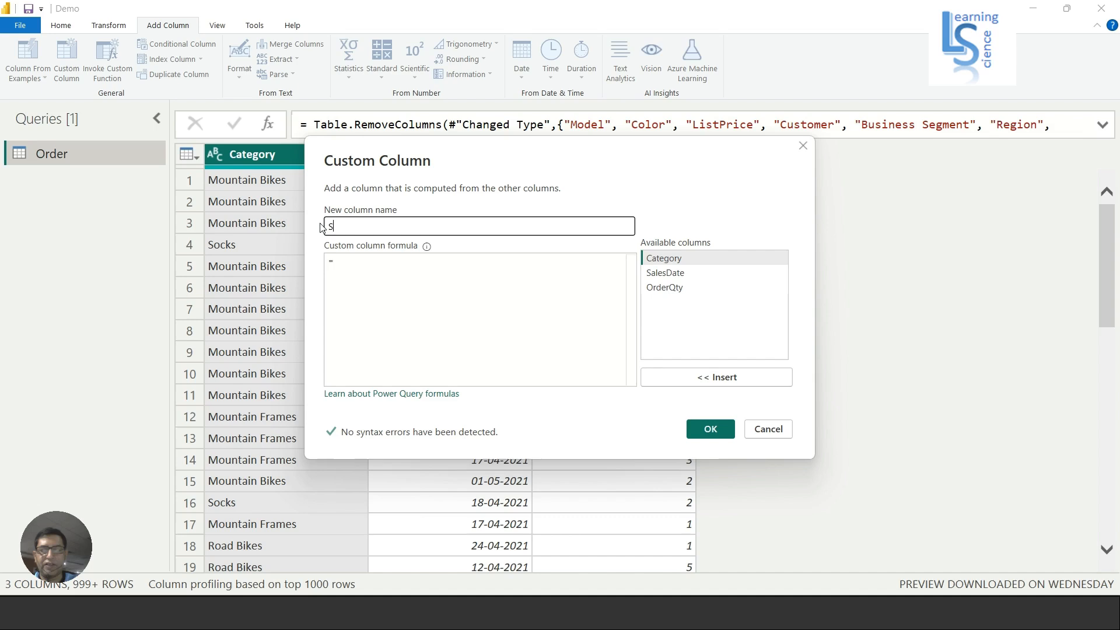
# - Name the column SalesDate_Days with formula Date.AddDays([SalesDate],3)
pyautogui.write('alesDate_')
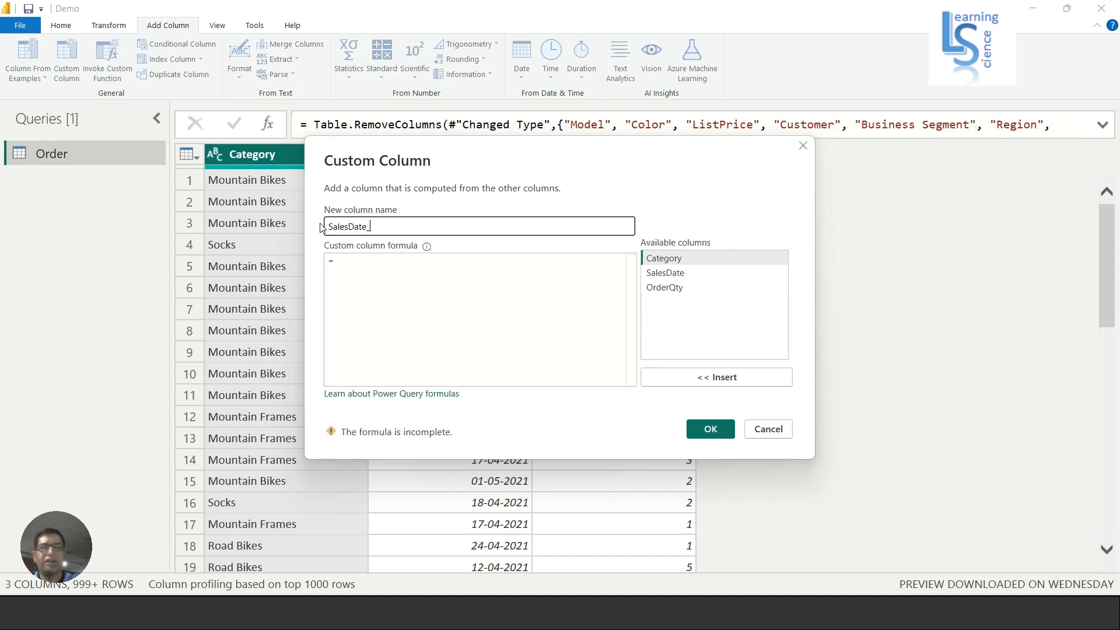
pyautogui.write('Days')
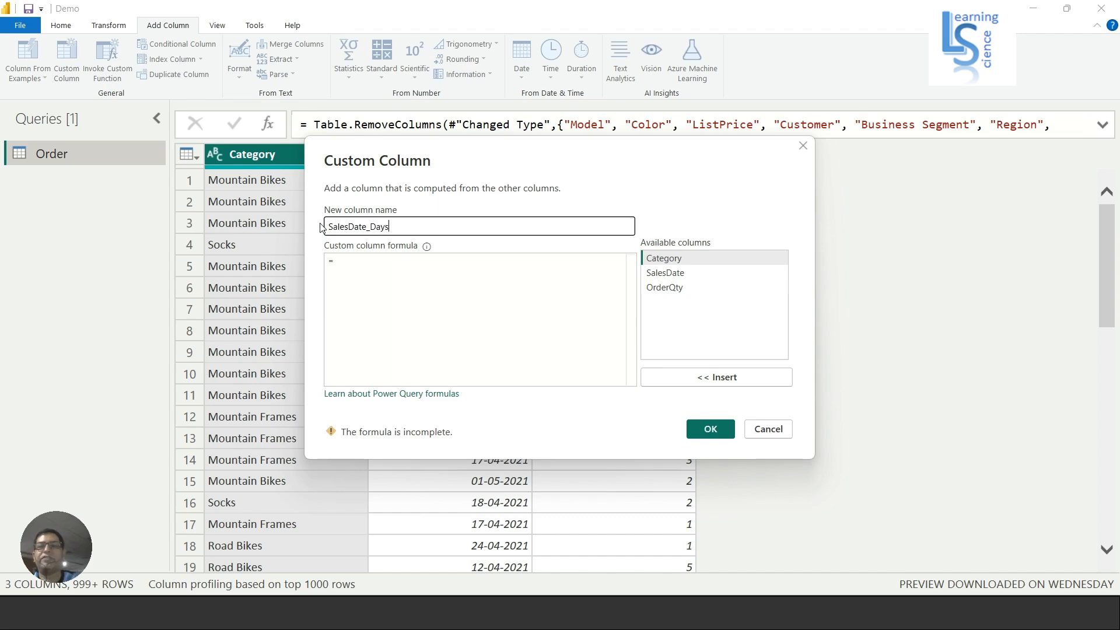
pyautogui.click(350, 261)
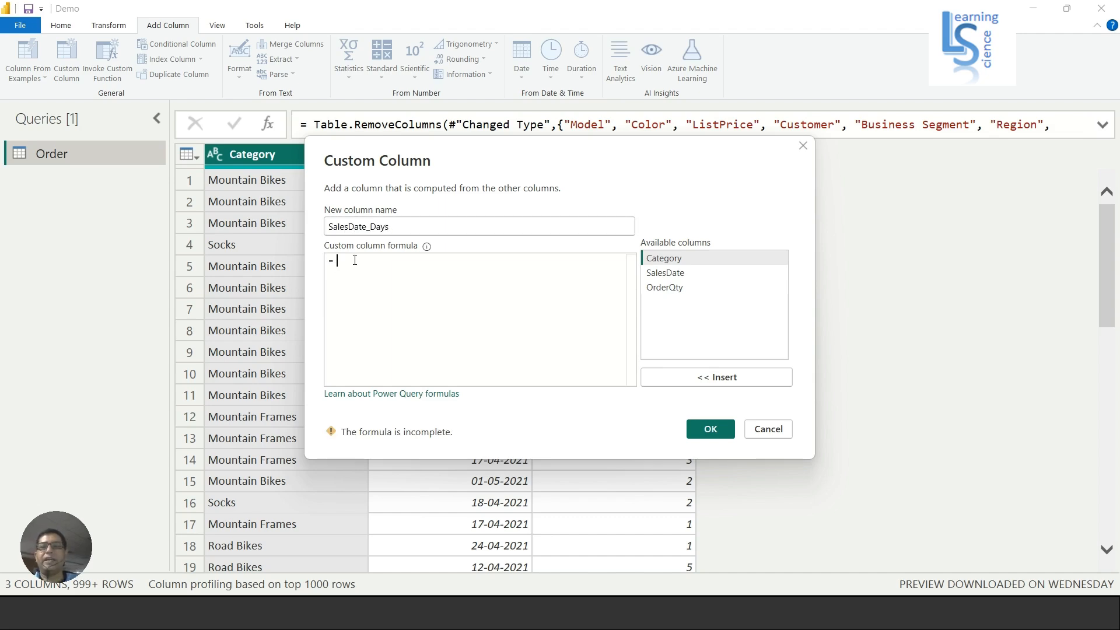
pyautogui.write('Date')
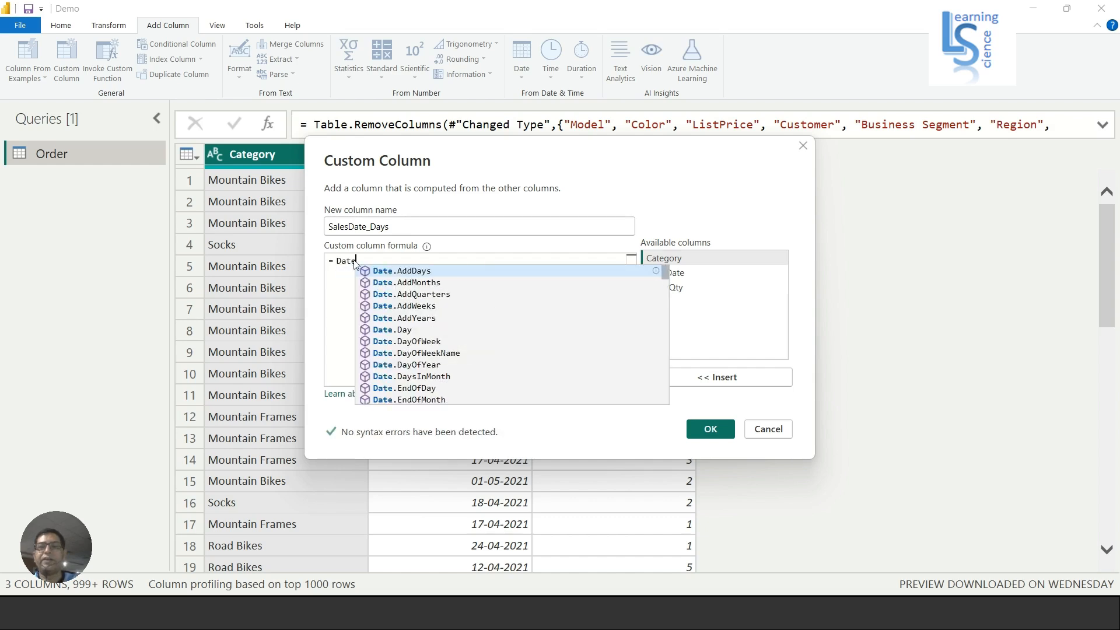
pyautogui.write('.')
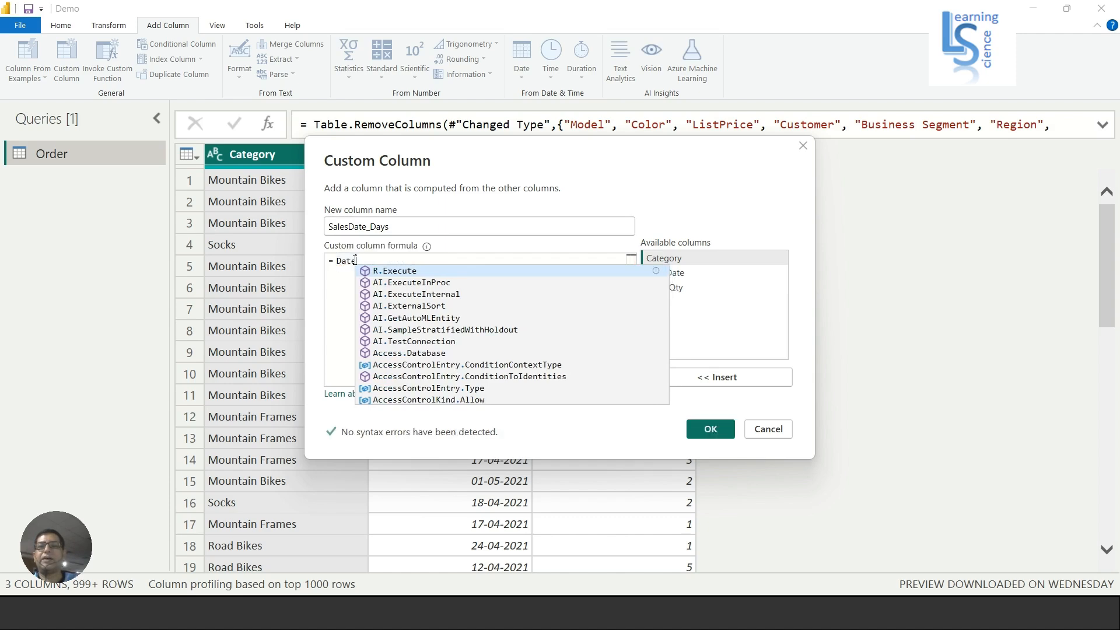
pyautogui.write('.AddDays')
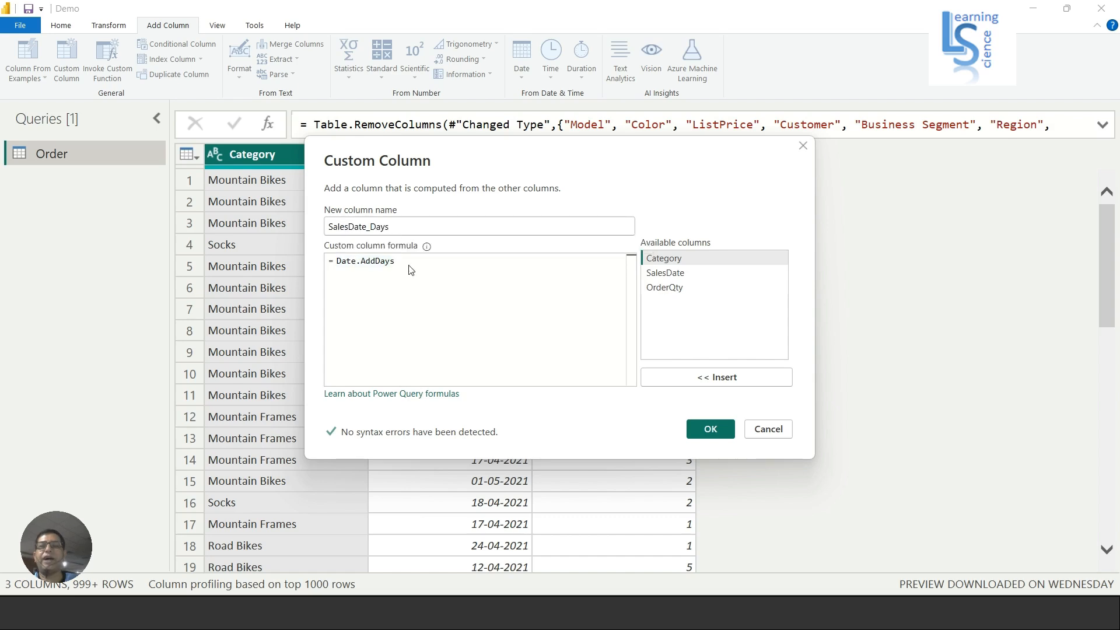
pyautogui.write('(')
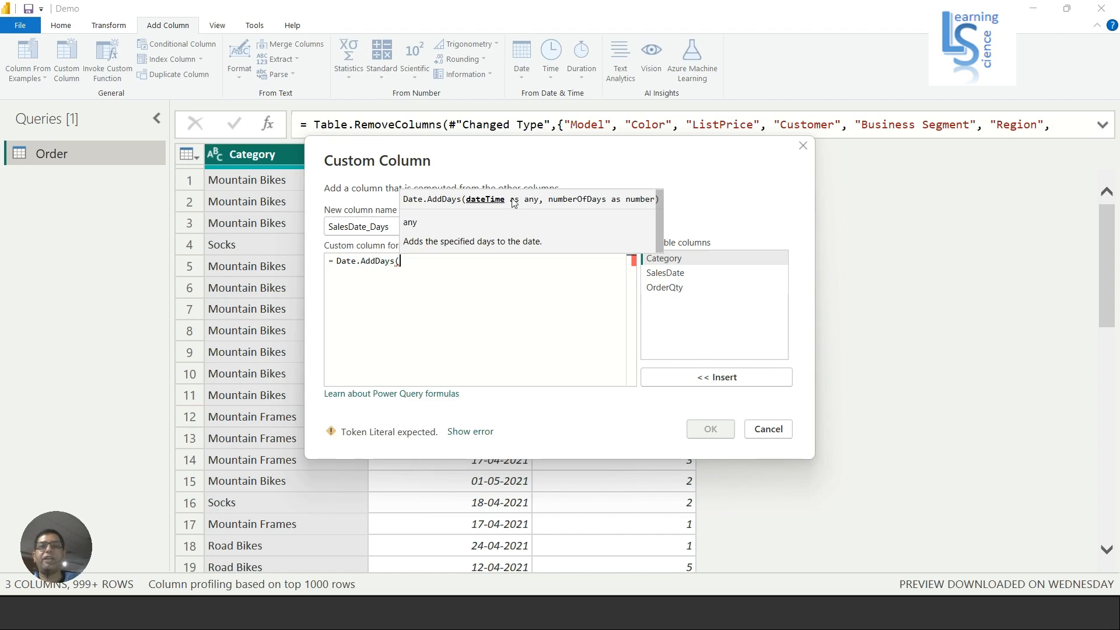
pyautogui.moveTo(591, 207)
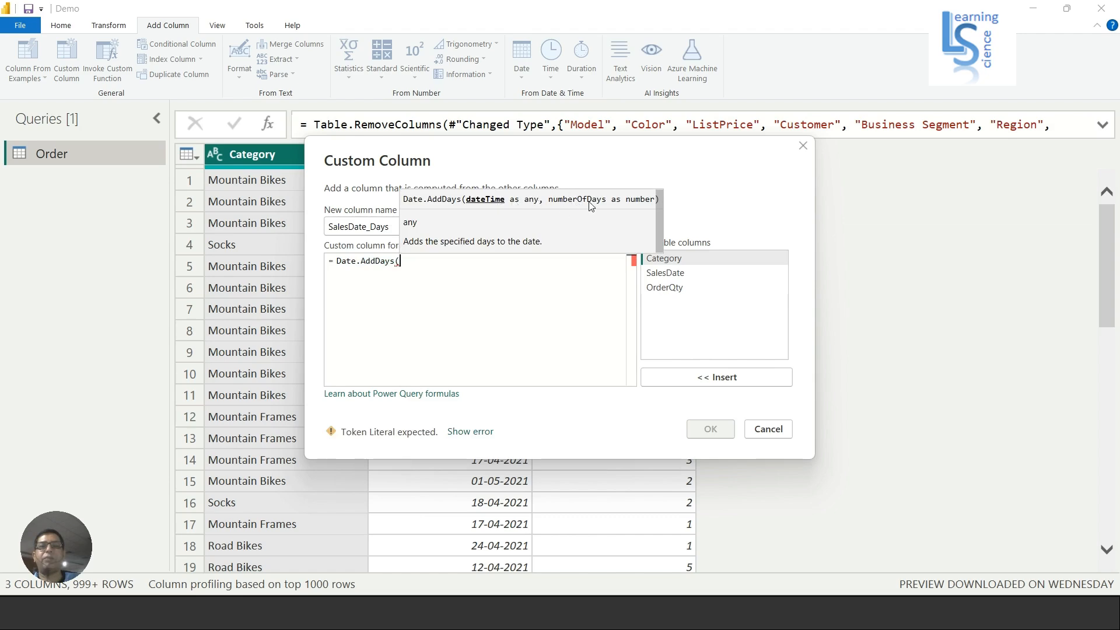
pyautogui.moveTo(664, 273)
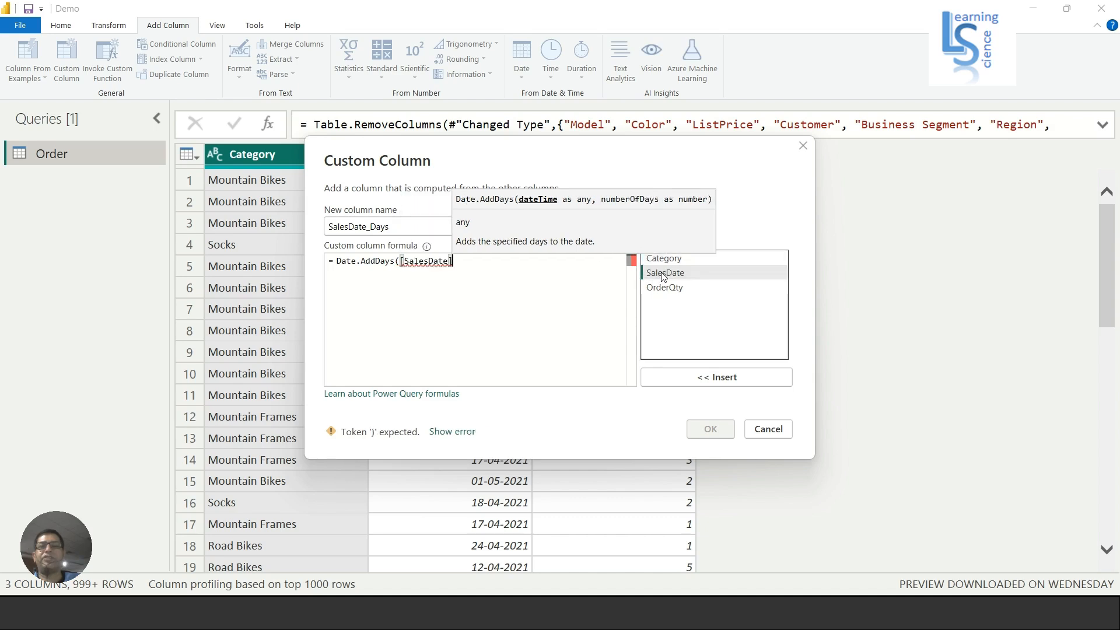
pyautogui.moveTo(657, 274)
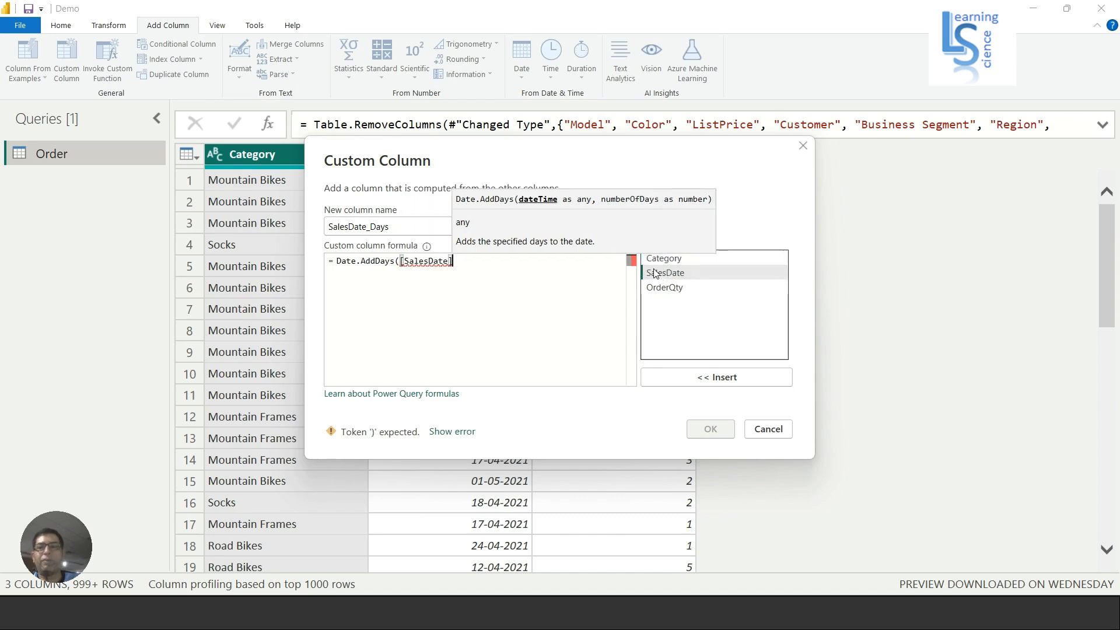
pyautogui.write(',3')
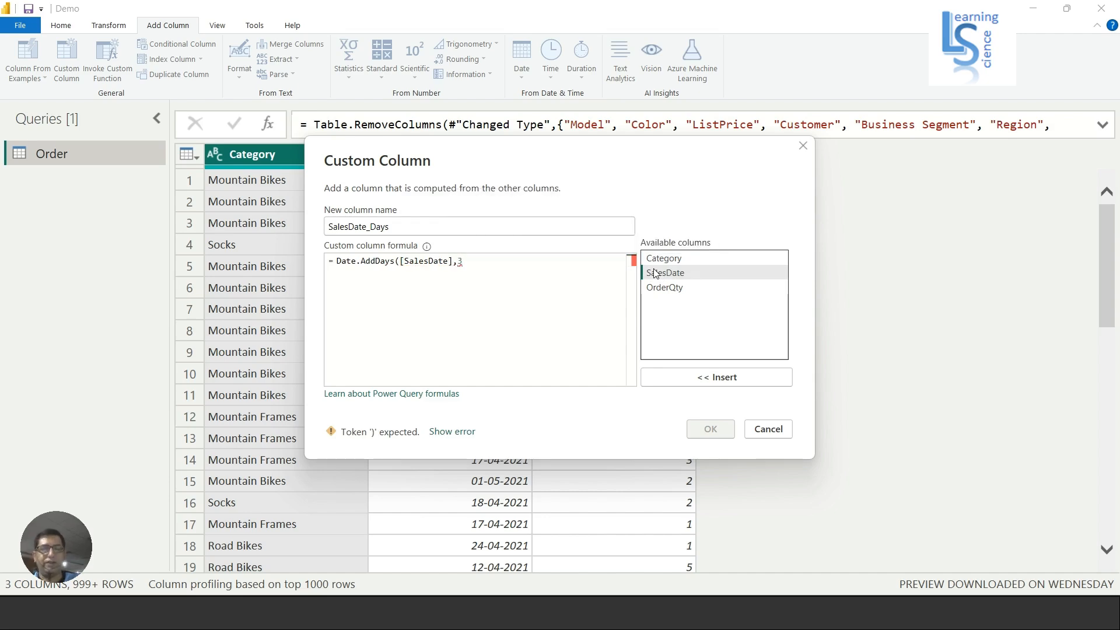
pyautogui.write(')')
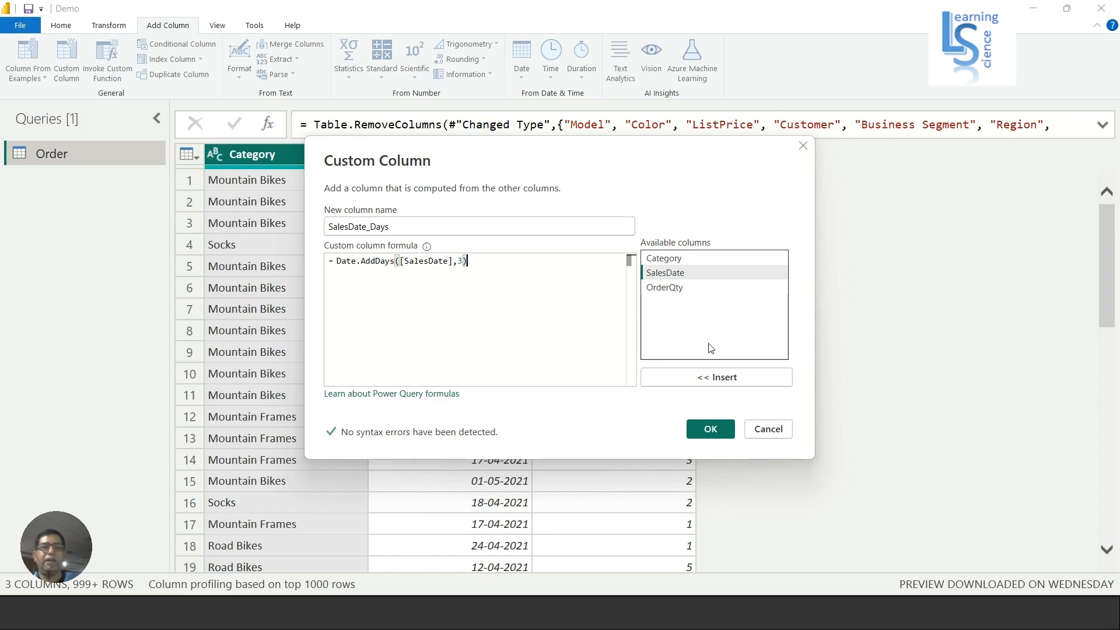
# - Confirm the dialog so SalesDate_Days appears in the Order query
pyautogui.click(708, 428)
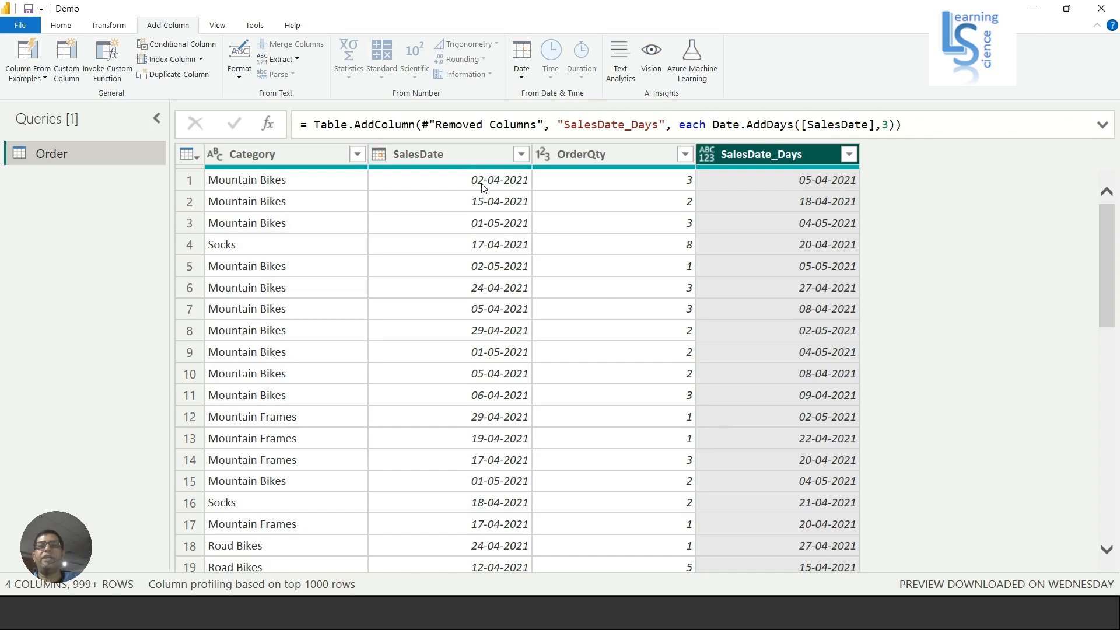
pyautogui.moveTo(529, 193)
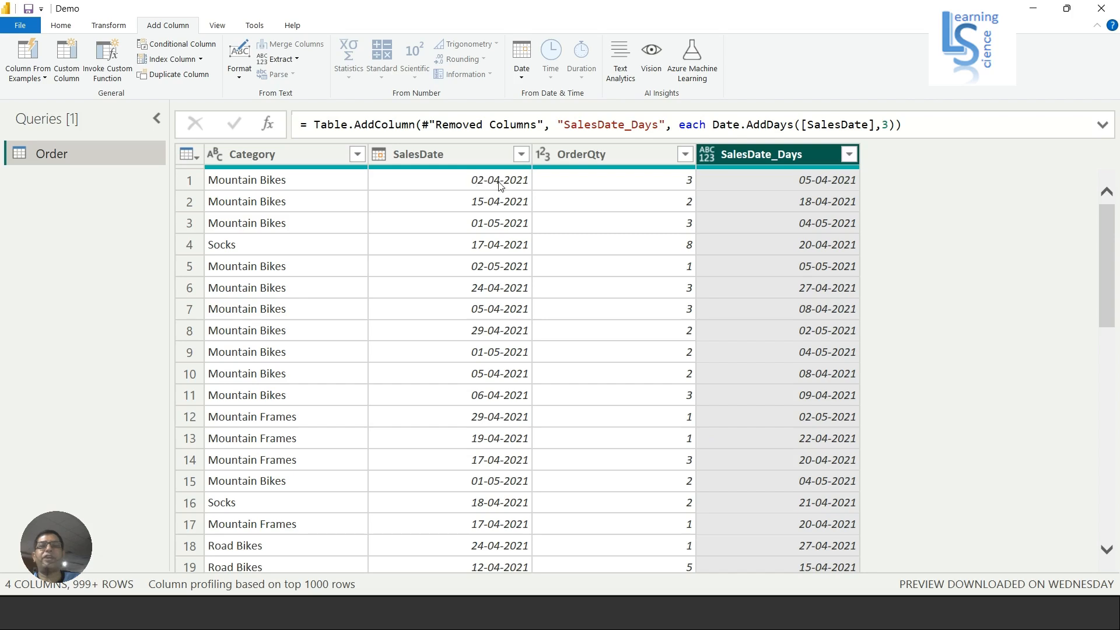
pyautogui.moveTo(803, 189)
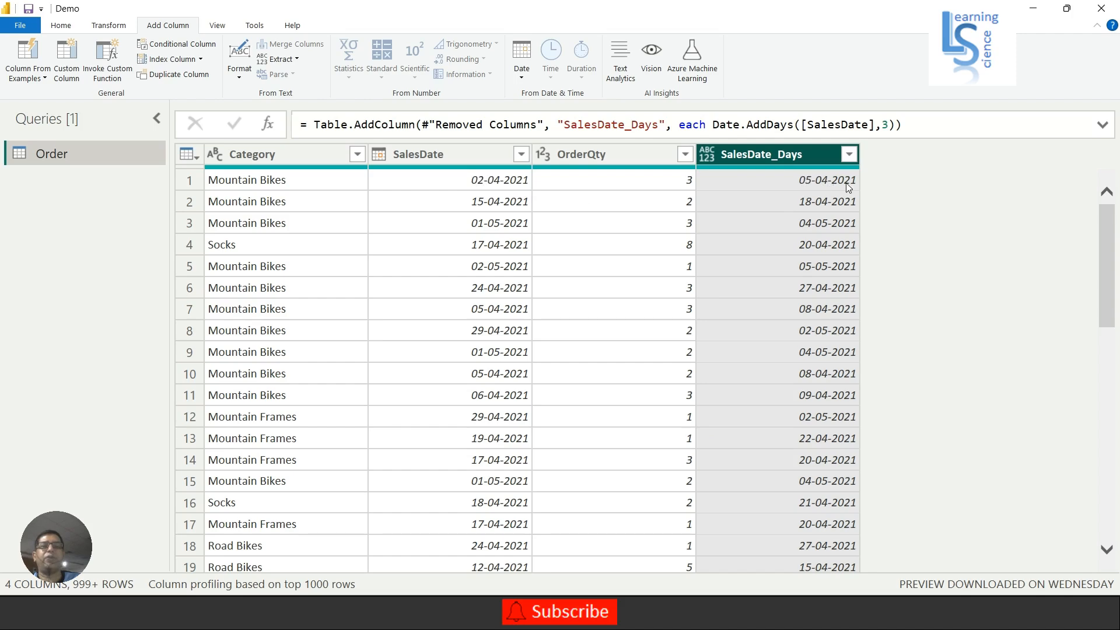
pyautogui.moveTo(116, 4)
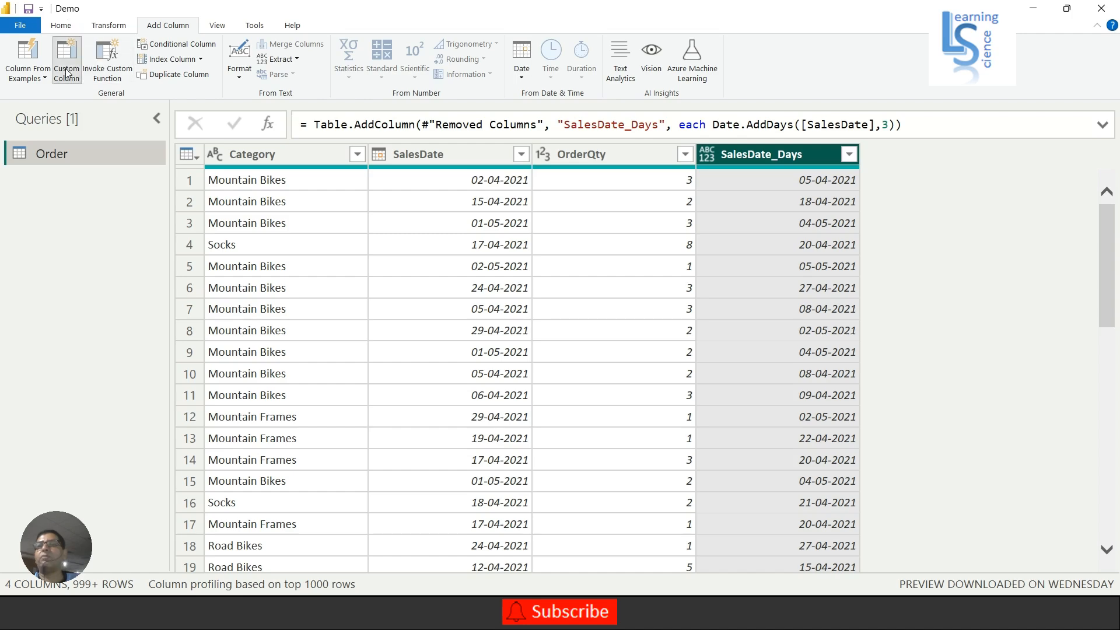
# - Create SalesDate_Weeks as Date.AddWeeks([SalesDate],1), picking AddWeeks from IntelliSense
pyautogui.click(65, 58)
pyautogui.write('S')
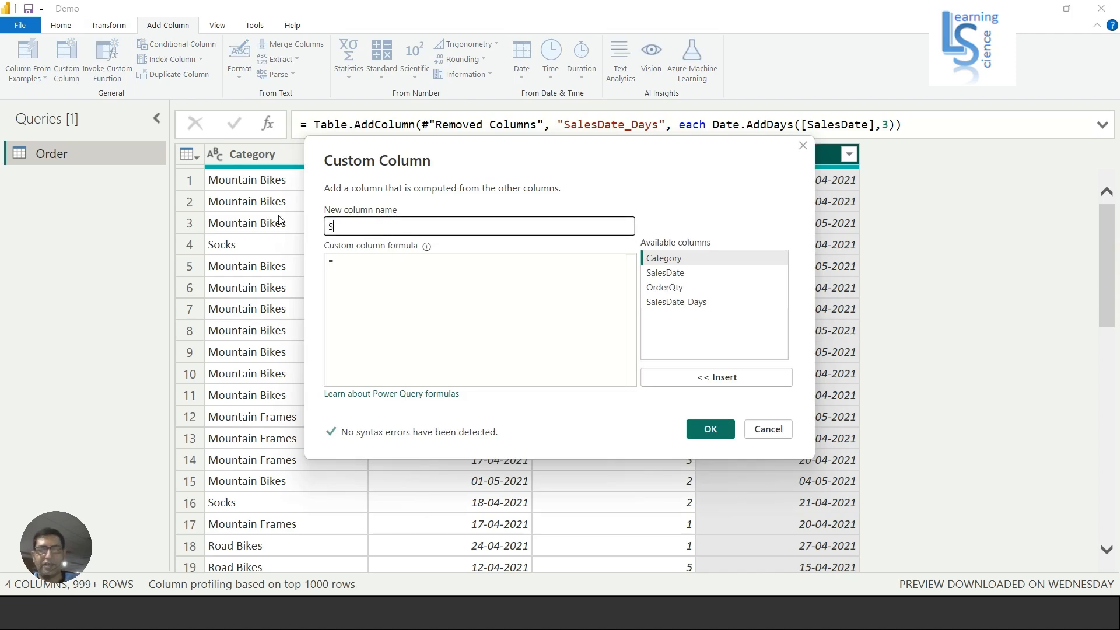
pyautogui.write('alesDate')
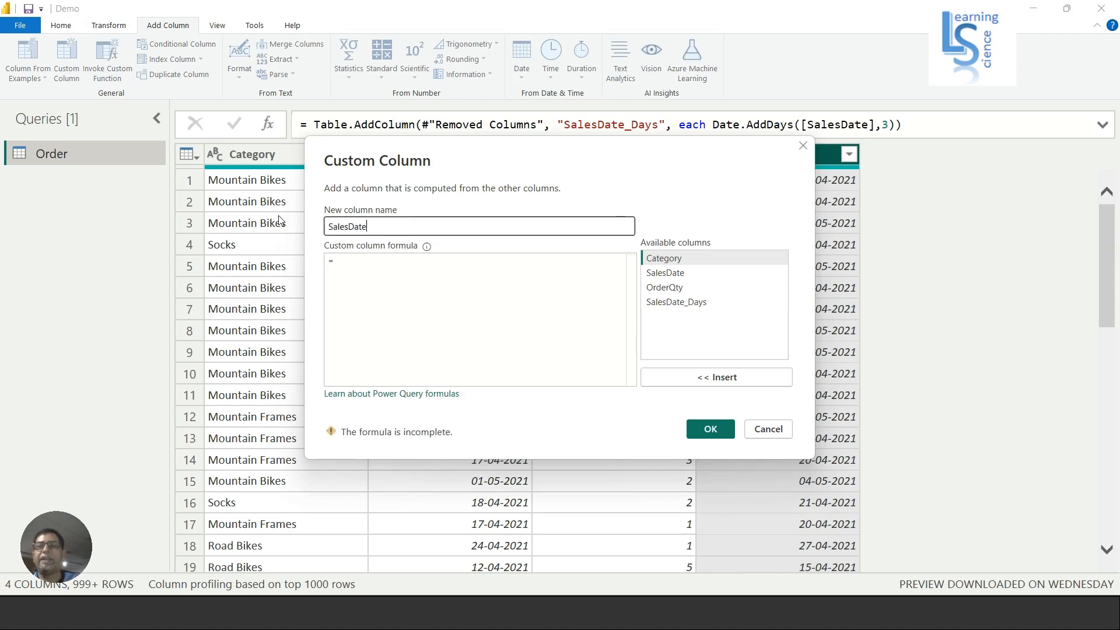
pyautogui.write('_')
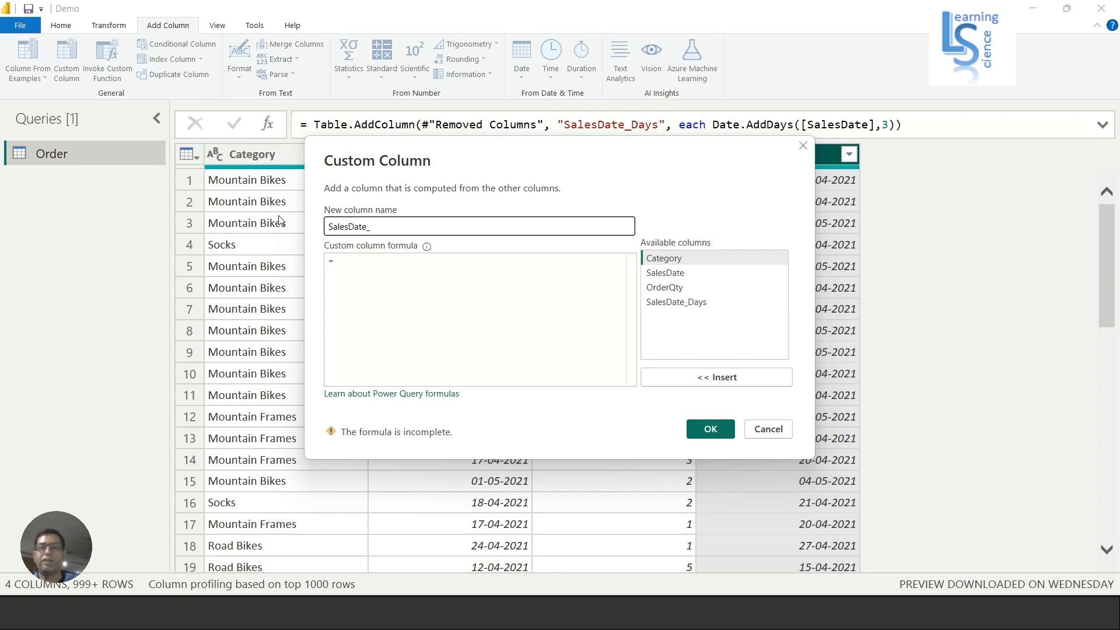
pyautogui.write('Wee')
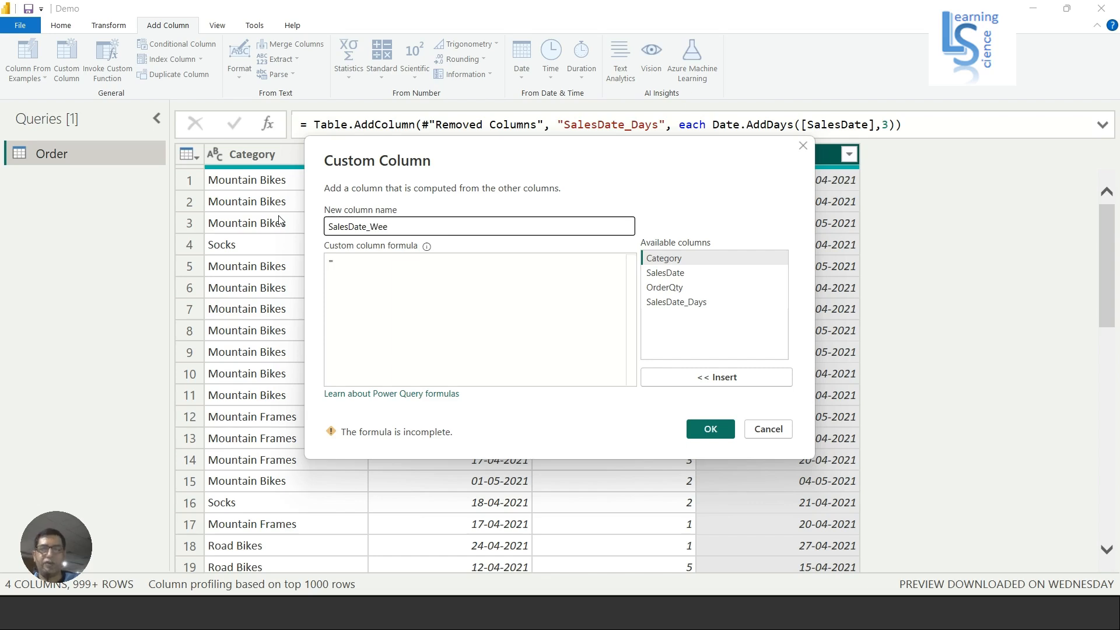
pyautogui.write('ks')
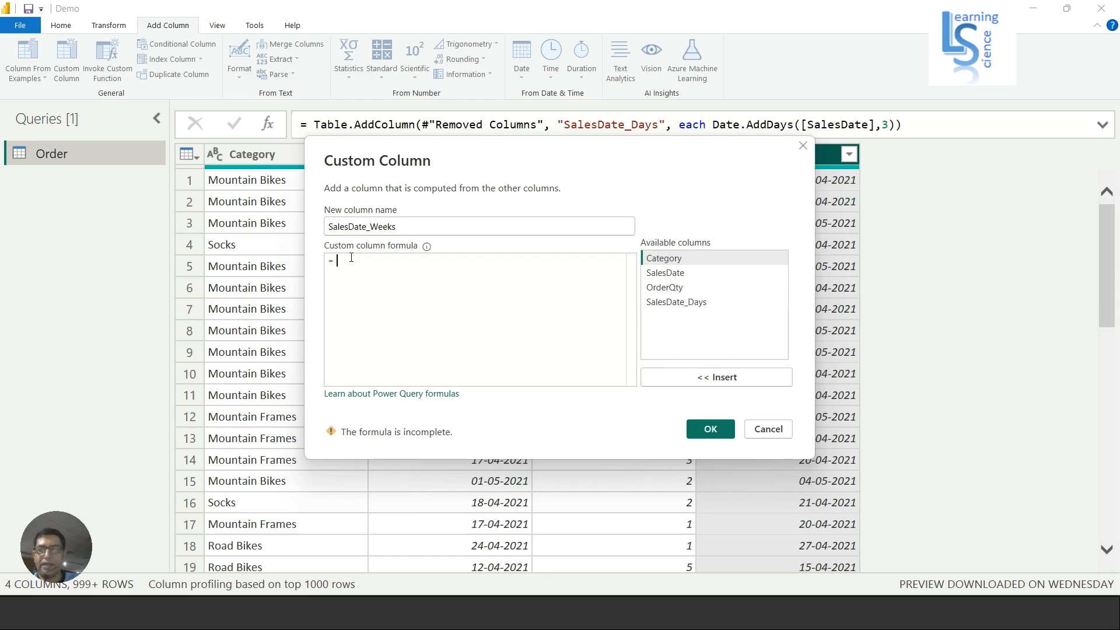
pyautogui.write('Date')
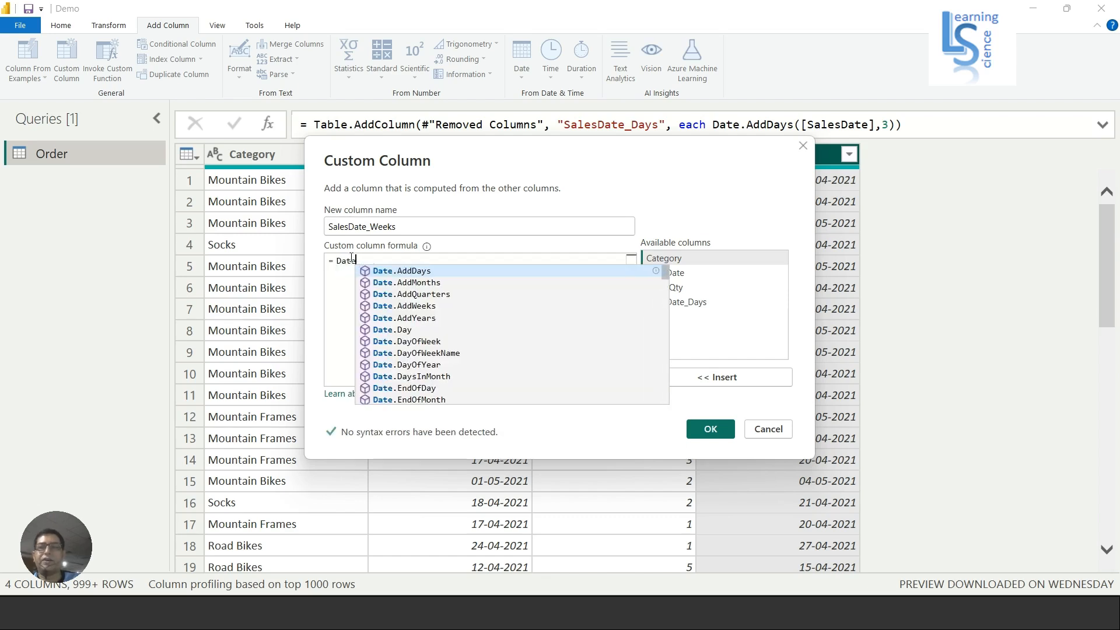
pyautogui.write('.')
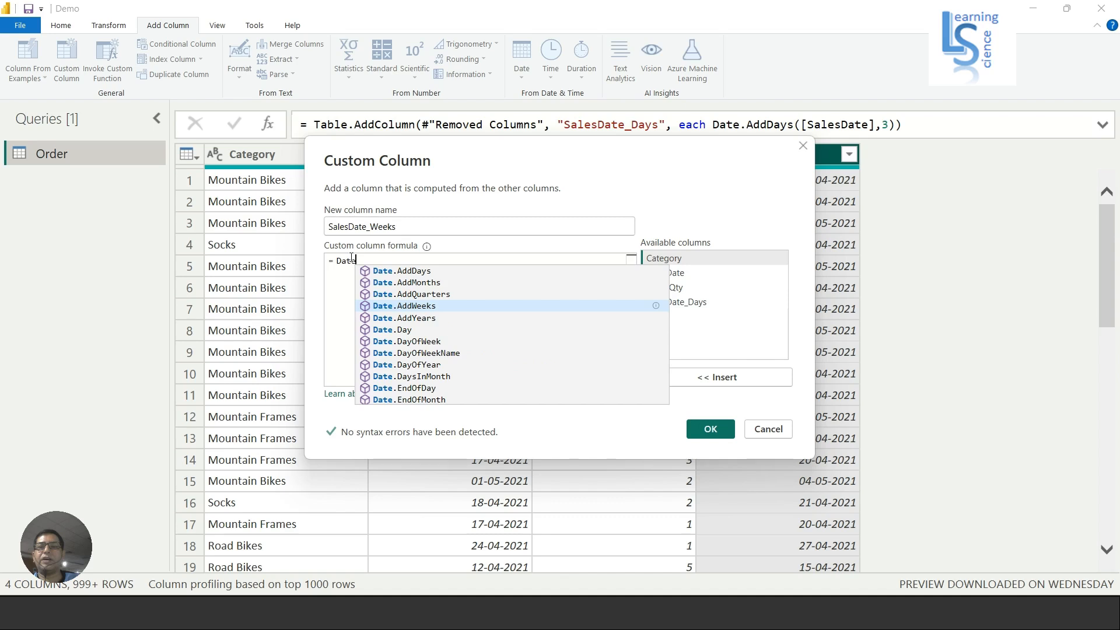
pyautogui.click(405, 306)
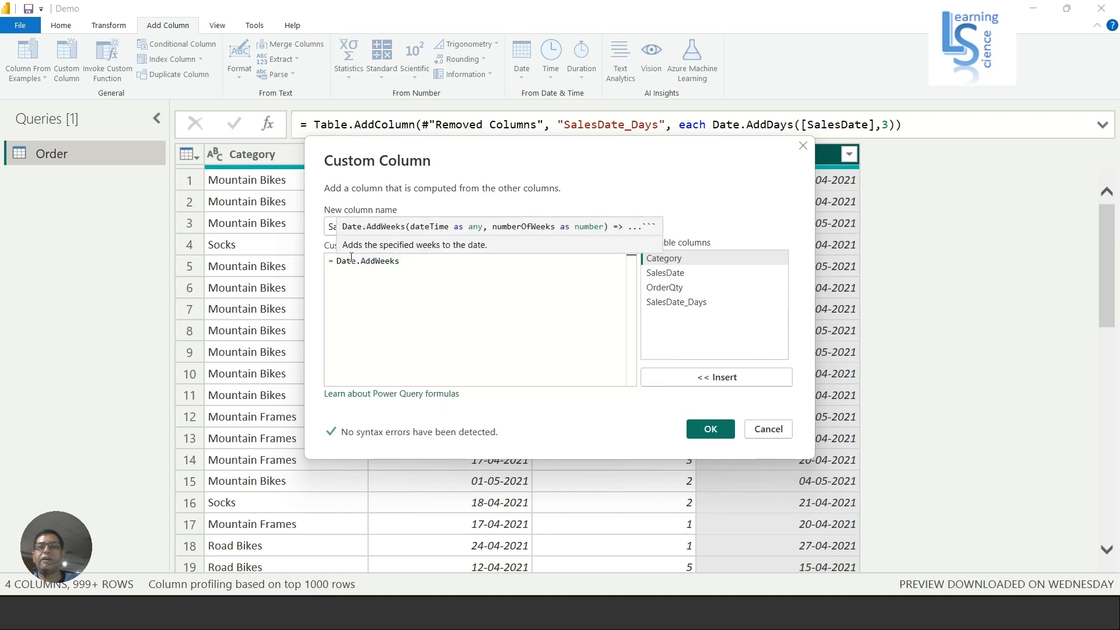
pyautogui.write('([SalesDate],1')
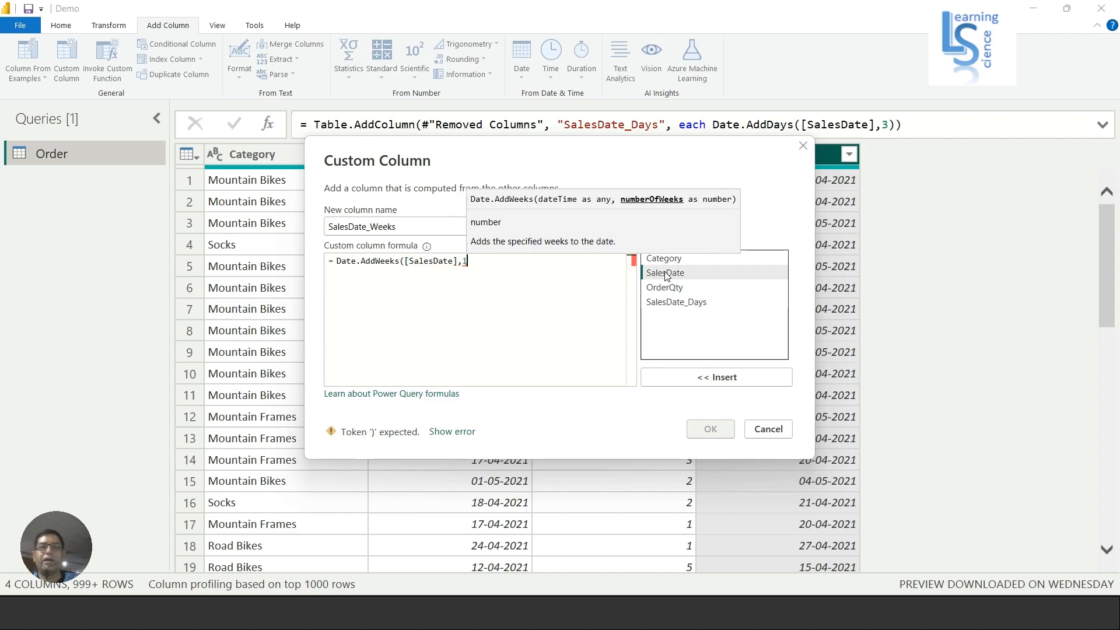
pyautogui.write(')')
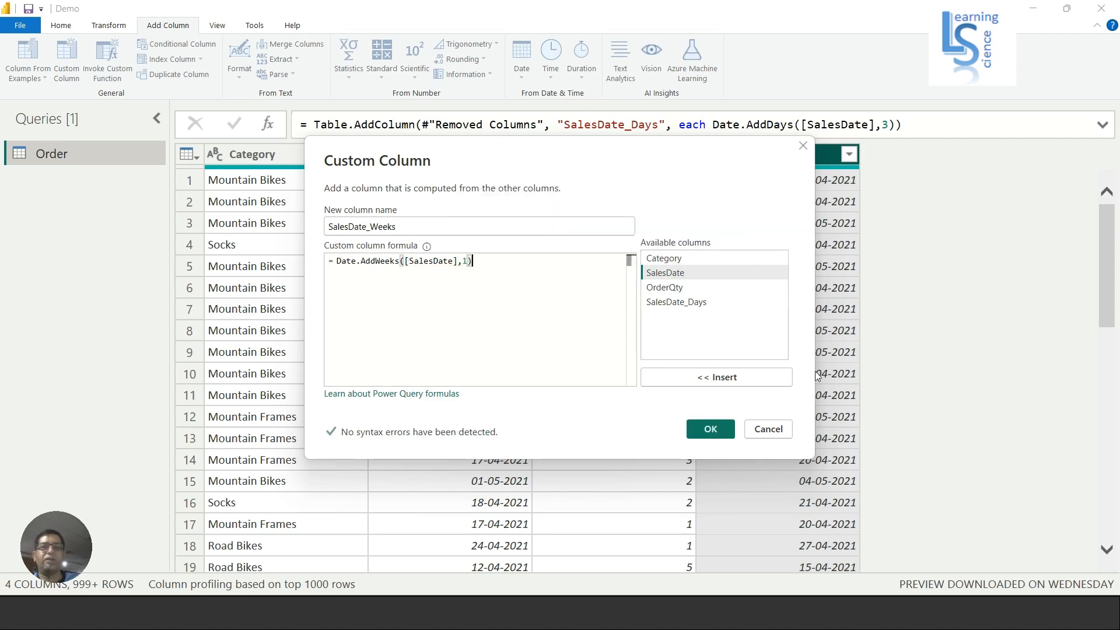
pyautogui.click(708, 428)
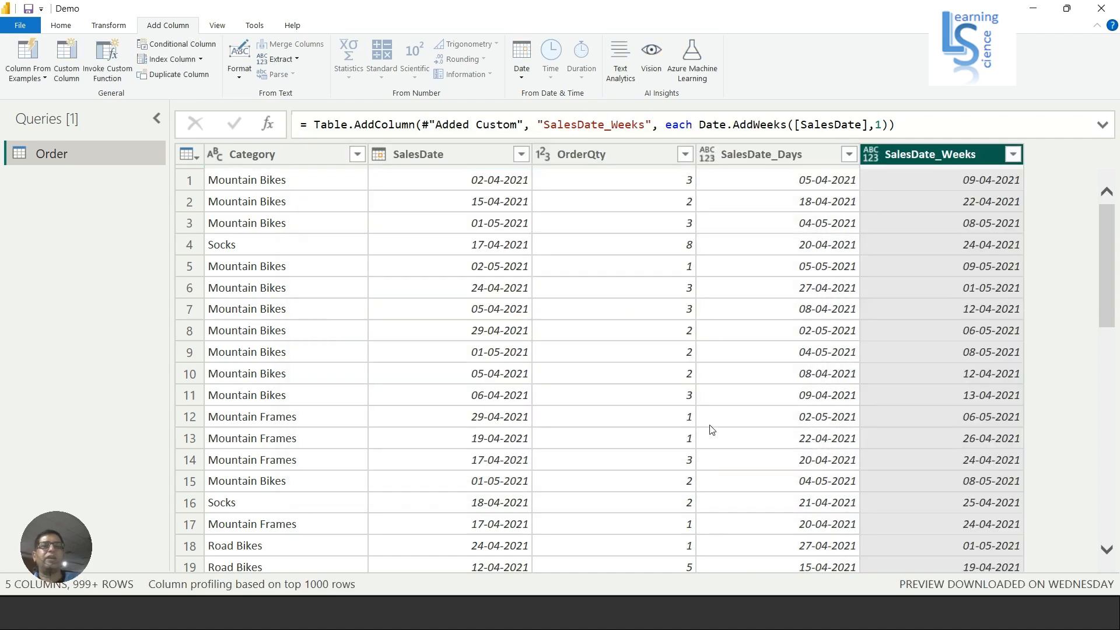
pyautogui.click(418, 154)
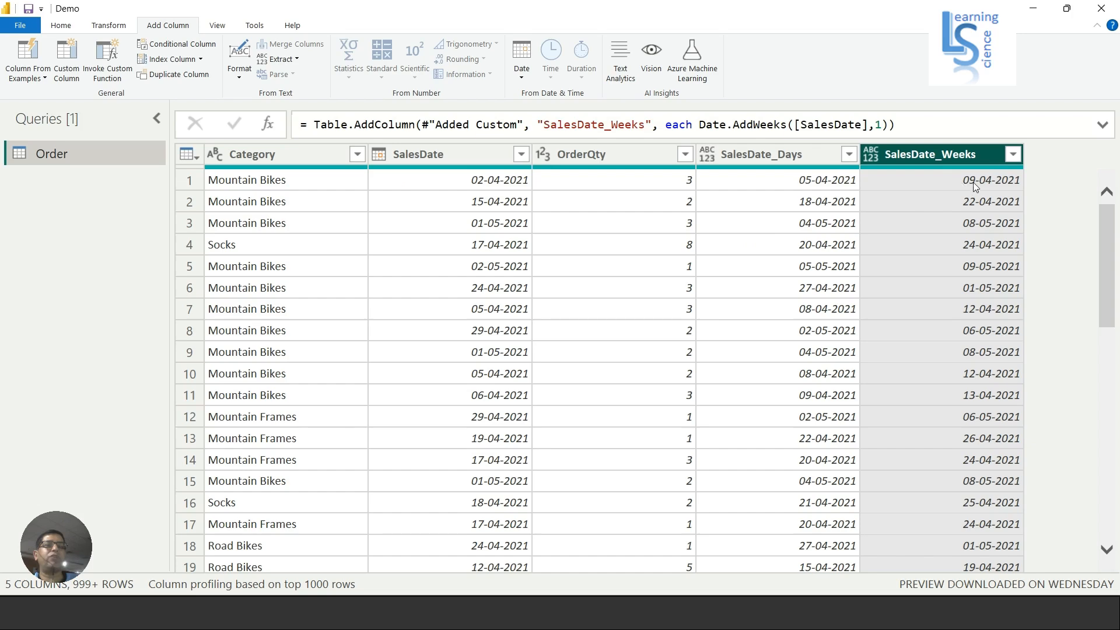
pyautogui.moveTo(998, 185)
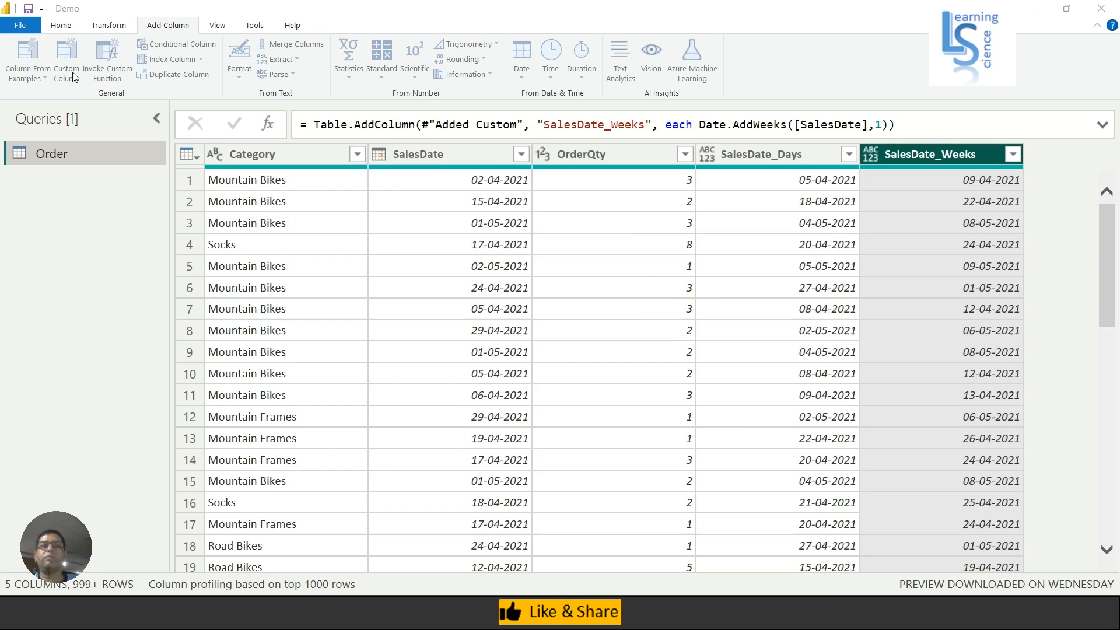
# - Create SalesDate_Months as Date.AddMonths([SalesDate],1)
pyautogui.click(65, 61)
pyautogui.write('Sa')
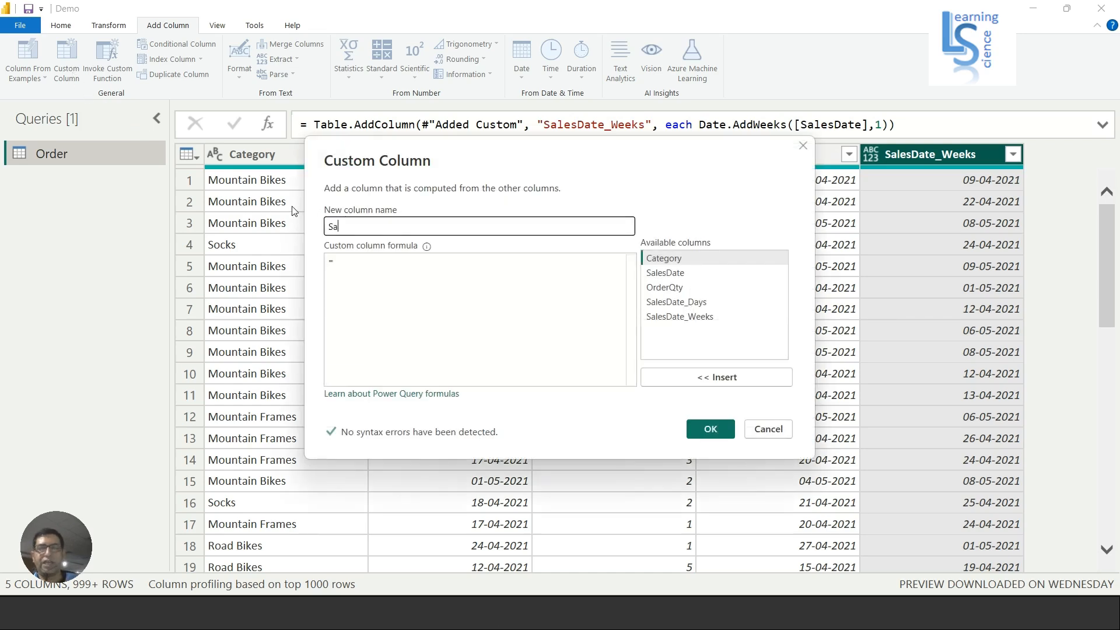
pyautogui.write('lesDa')
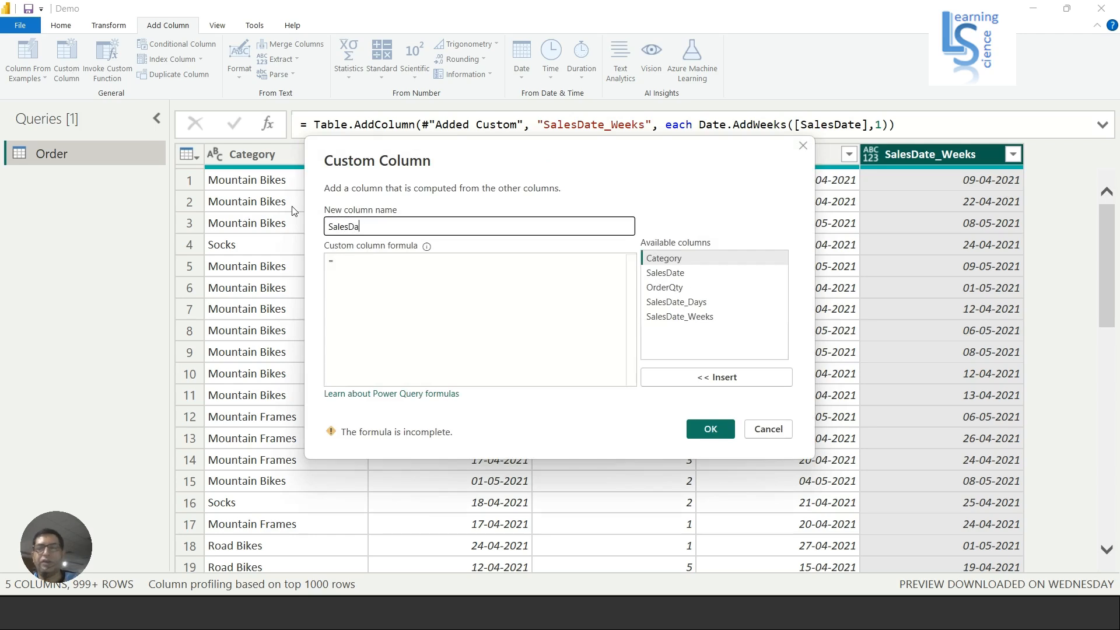
pyautogui.write('te_')
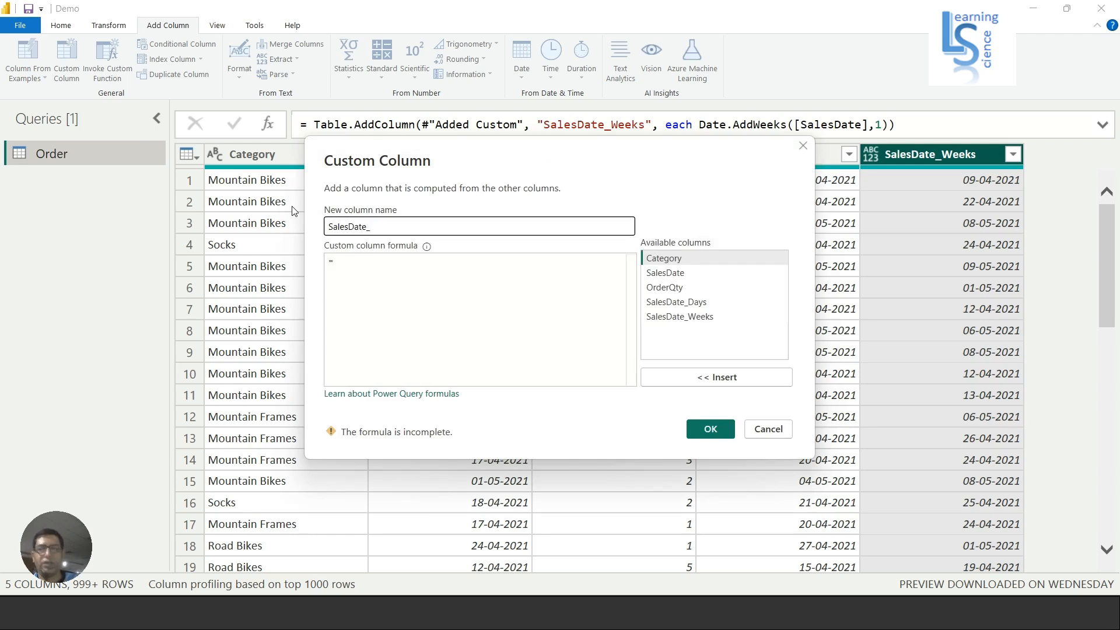
pyautogui.write('Month')
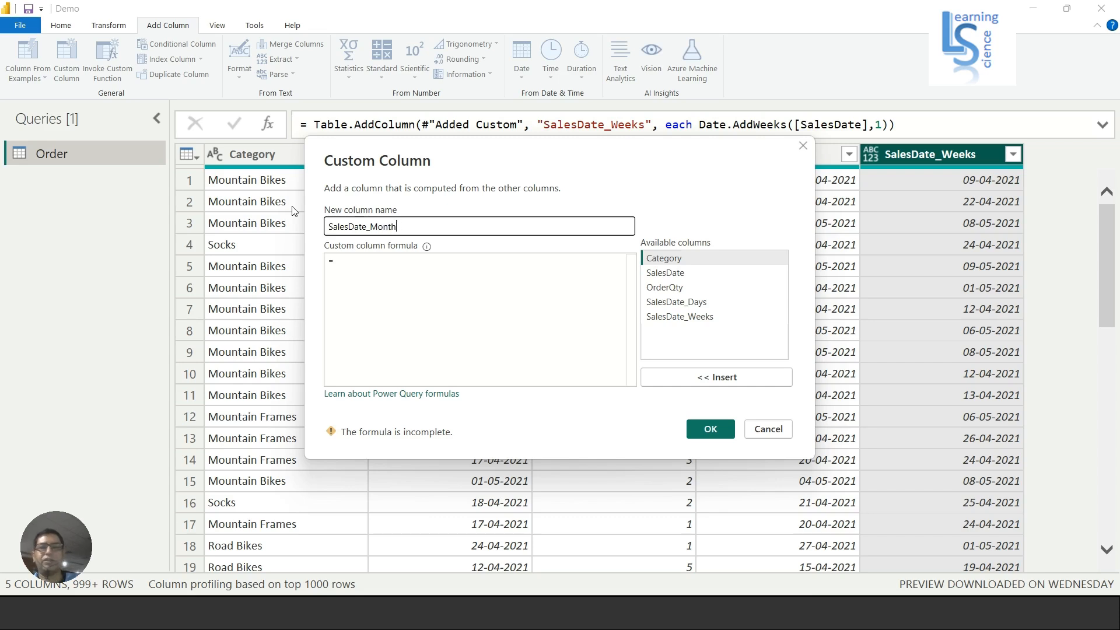
pyautogui.write('s')
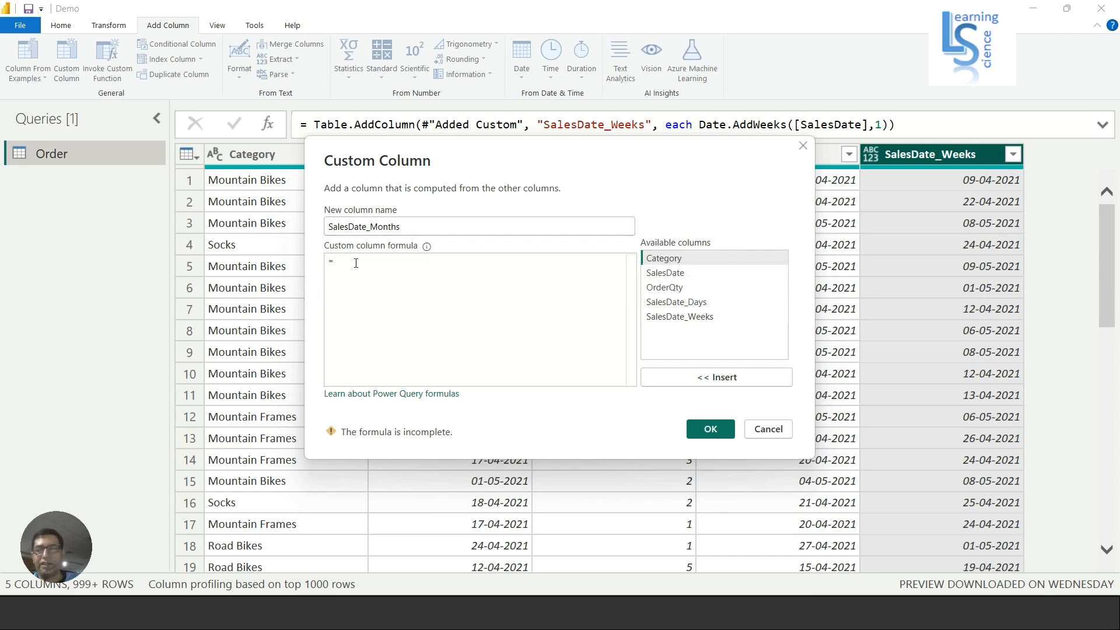
pyautogui.write('Date.')
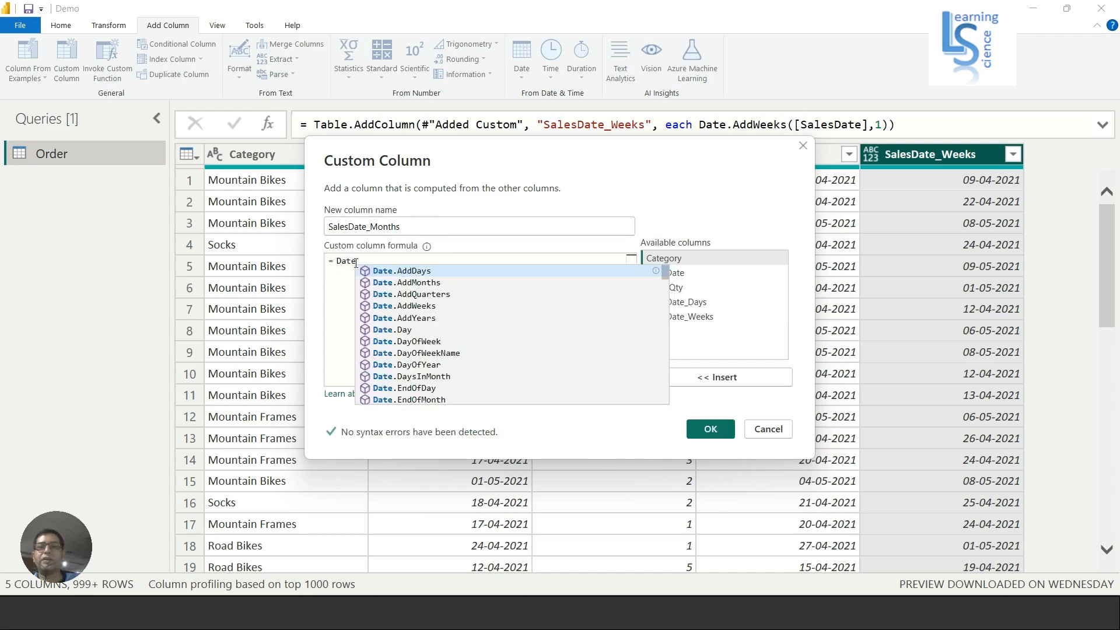
pyautogui.moveTo(411, 282)
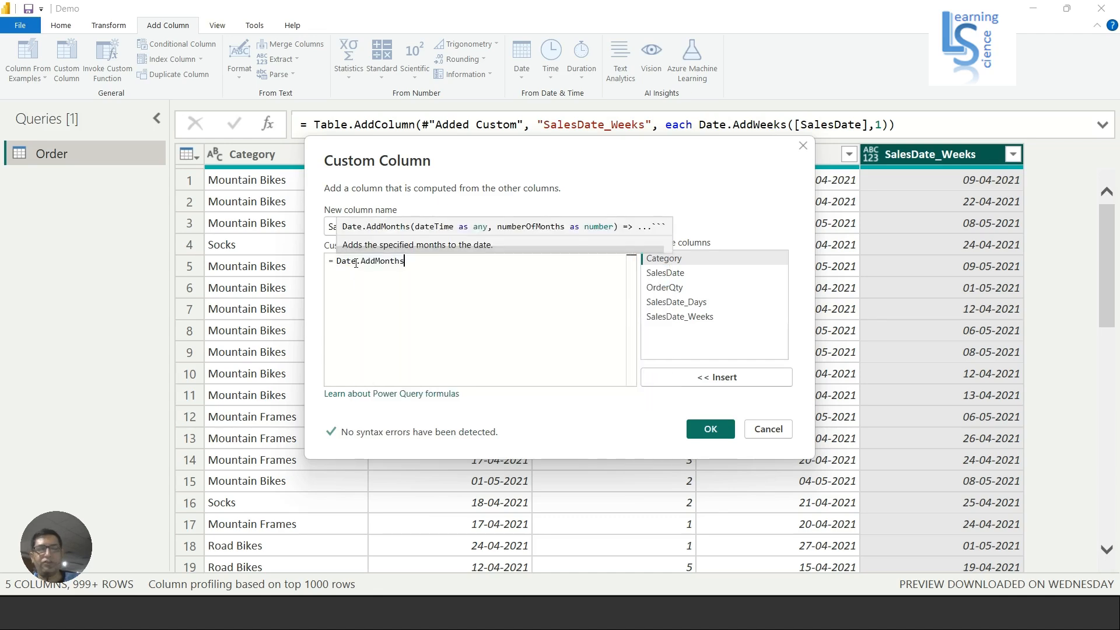
pyautogui.write('([SalesDate')
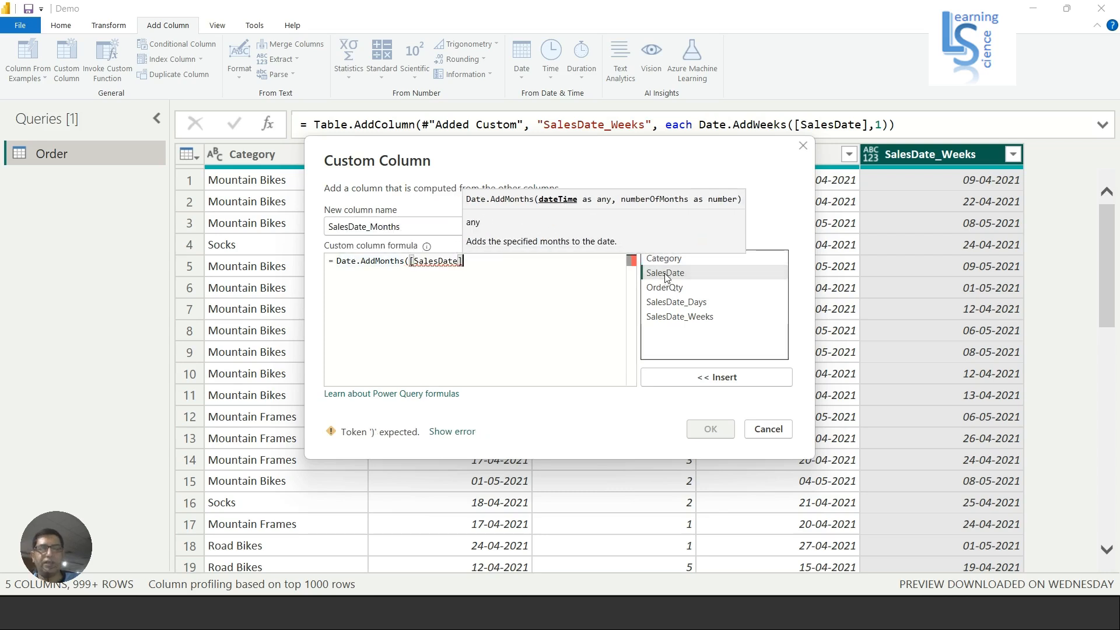
pyautogui.write(',1)')
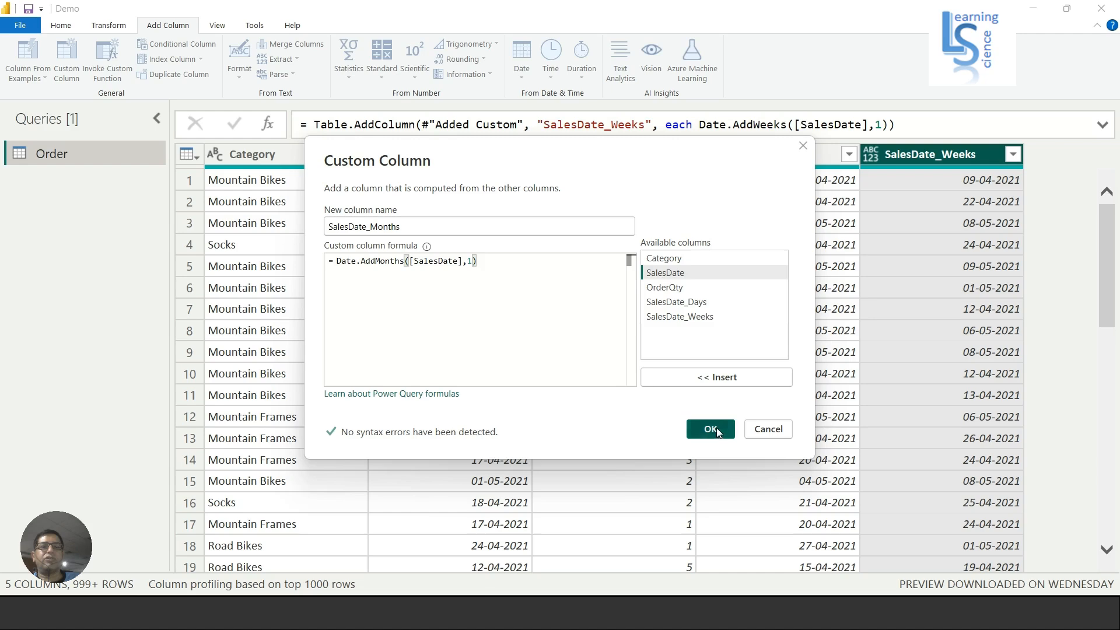
pyautogui.click(710, 428)
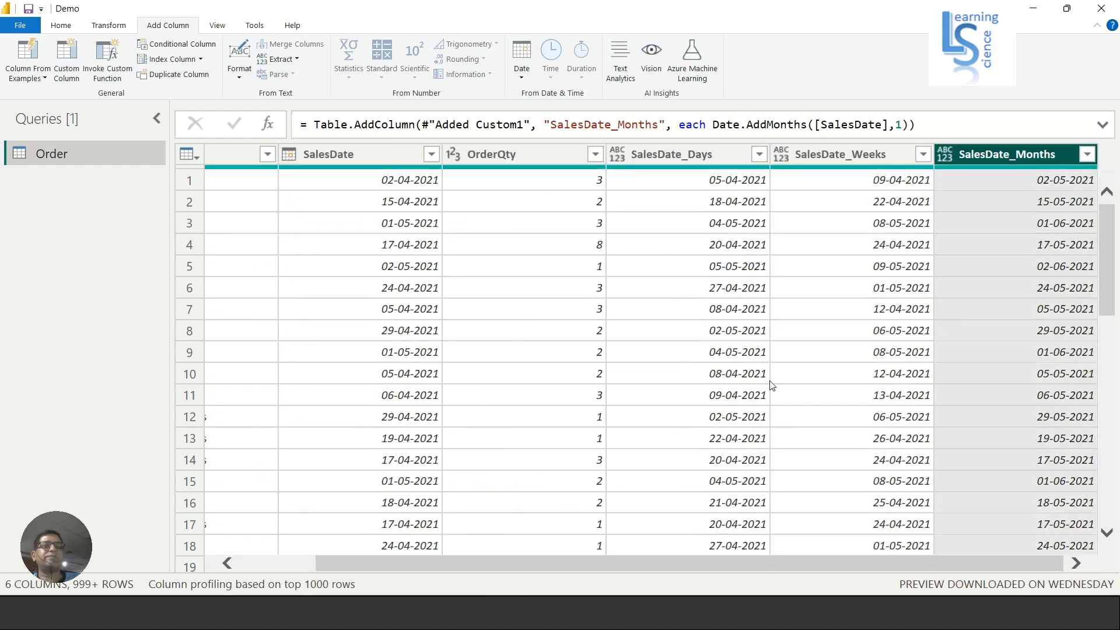
pyautogui.moveTo(1053, 182)
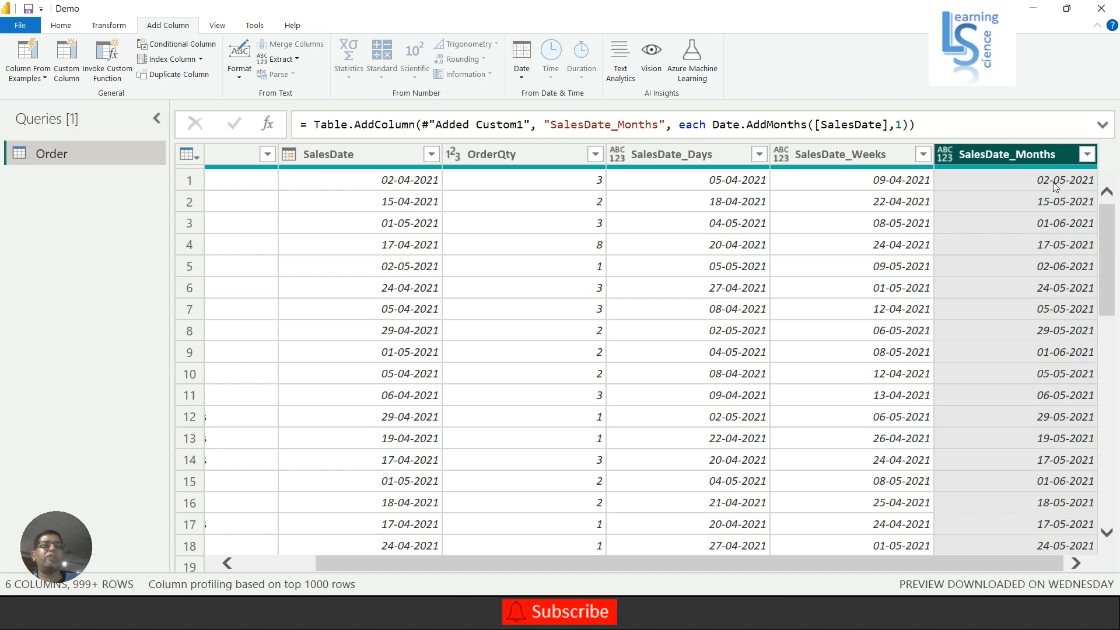
pyautogui.moveTo(1086, 182)
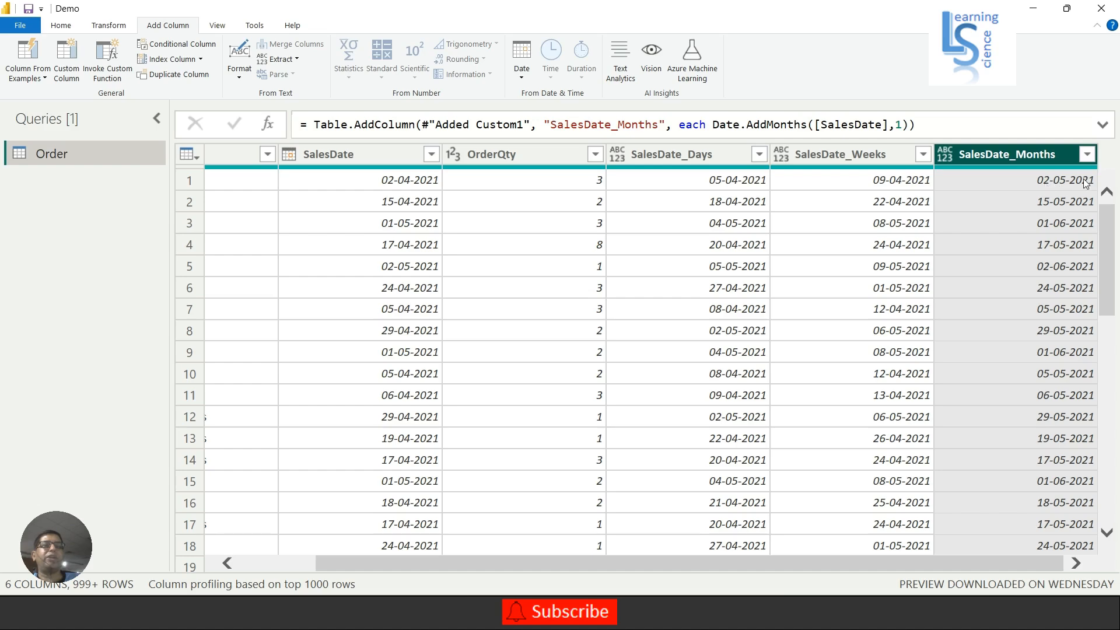
pyautogui.moveTo(107, 58)
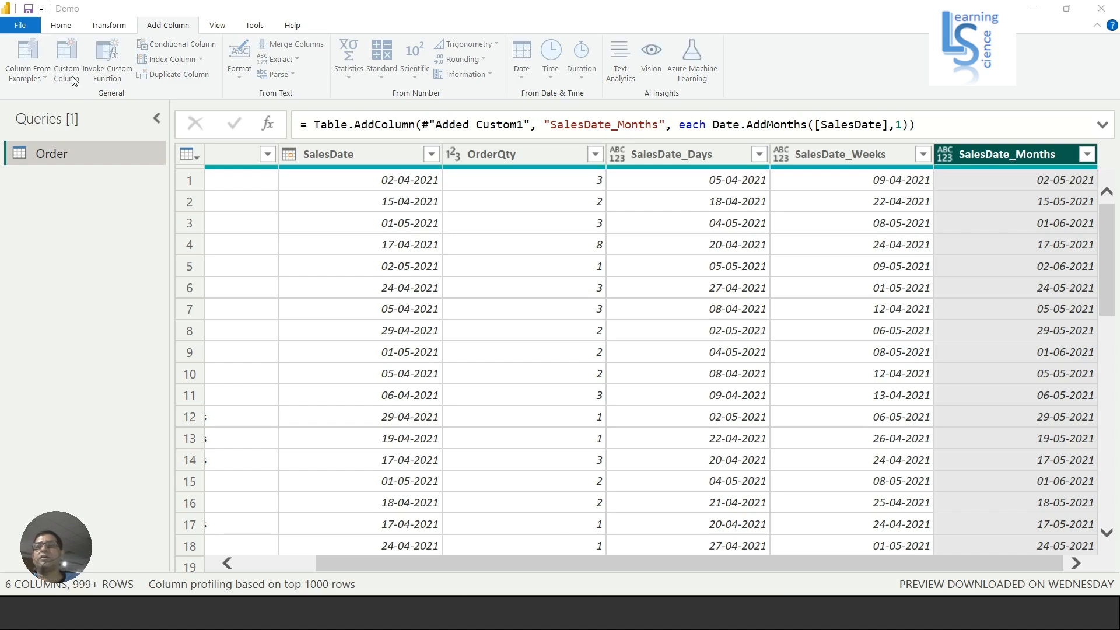
pyautogui.click(65, 58)
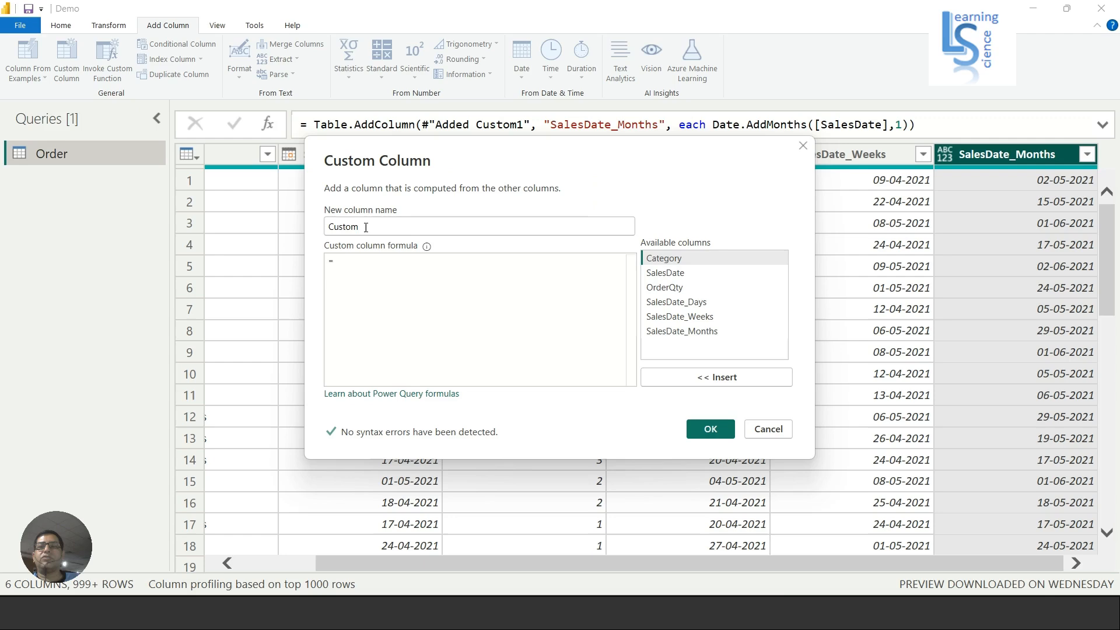
# - Name the column SalesDate_Qtr with formula Date.AddQuarters([SalesDate],1) and confirm it
pyautogui.write('SalesDate')
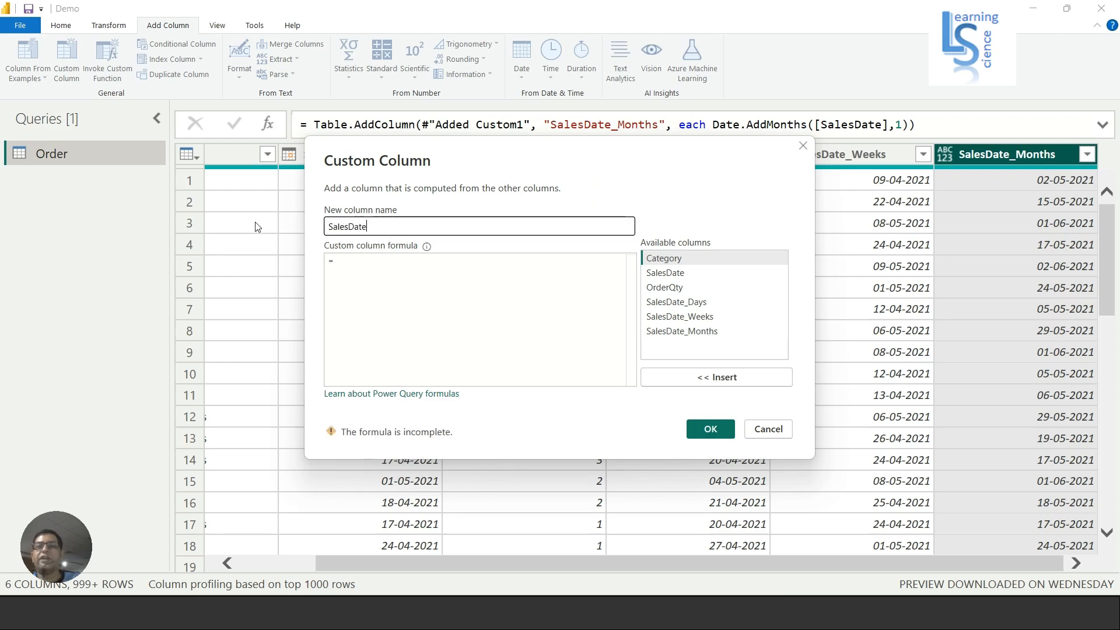
pyautogui.write('_Q')
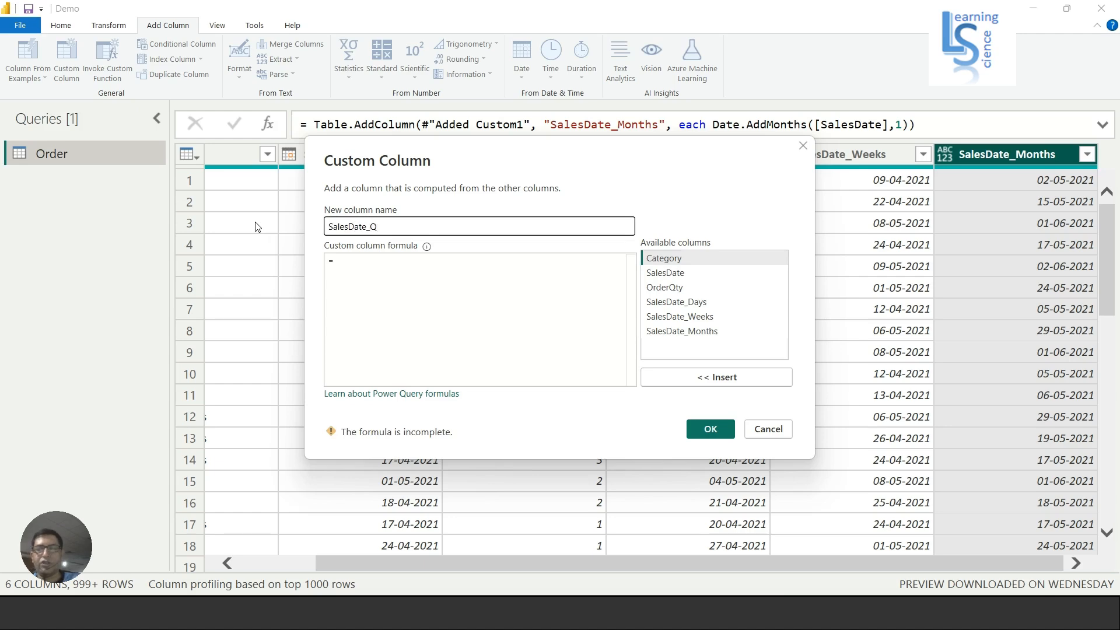
pyautogui.write('tr')
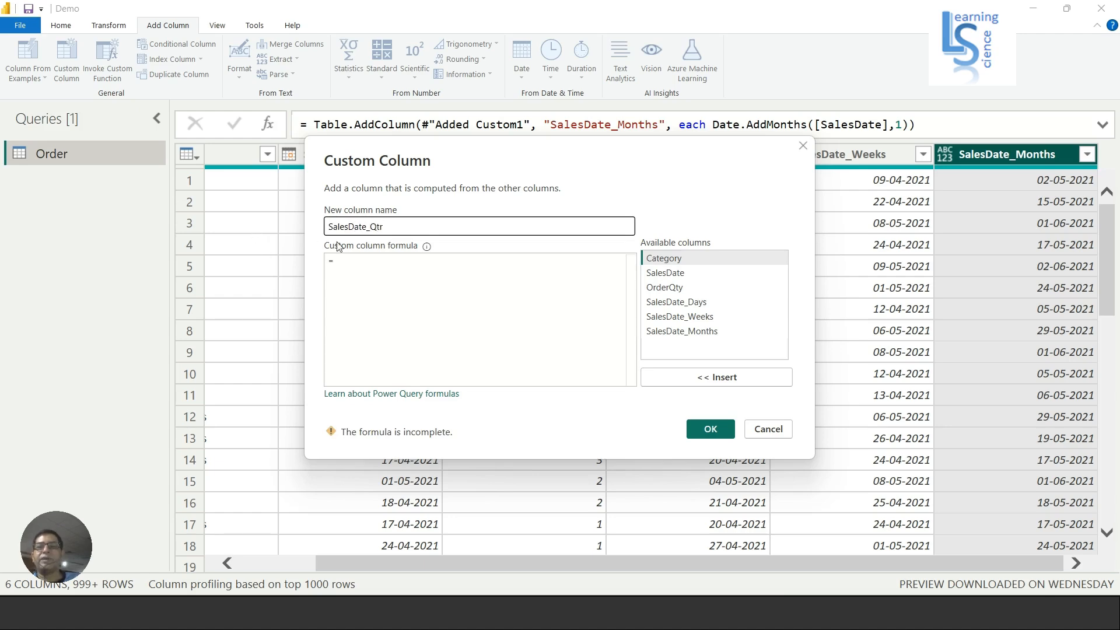
pyautogui.write('D')
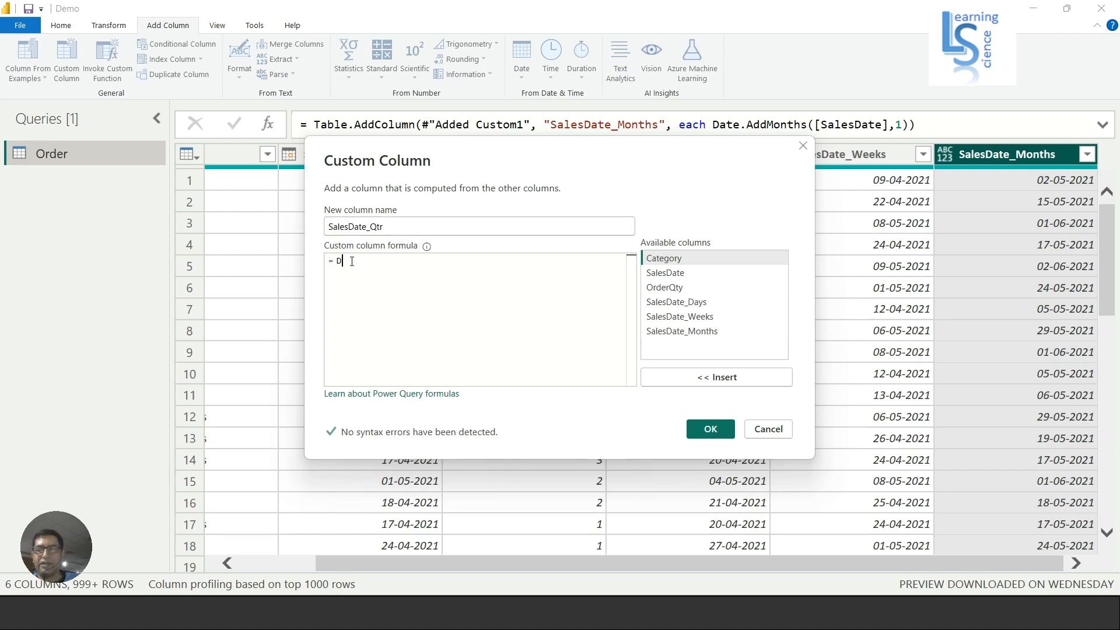
pyautogui.write('ate.AddQuarters')
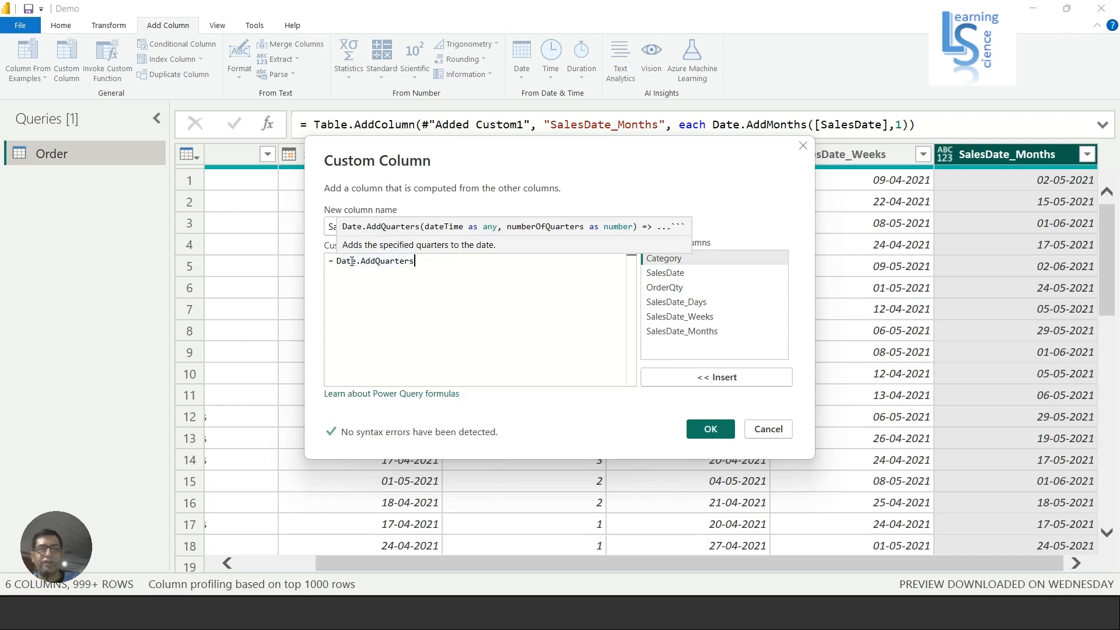
pyautogui.write('([SalesDate')
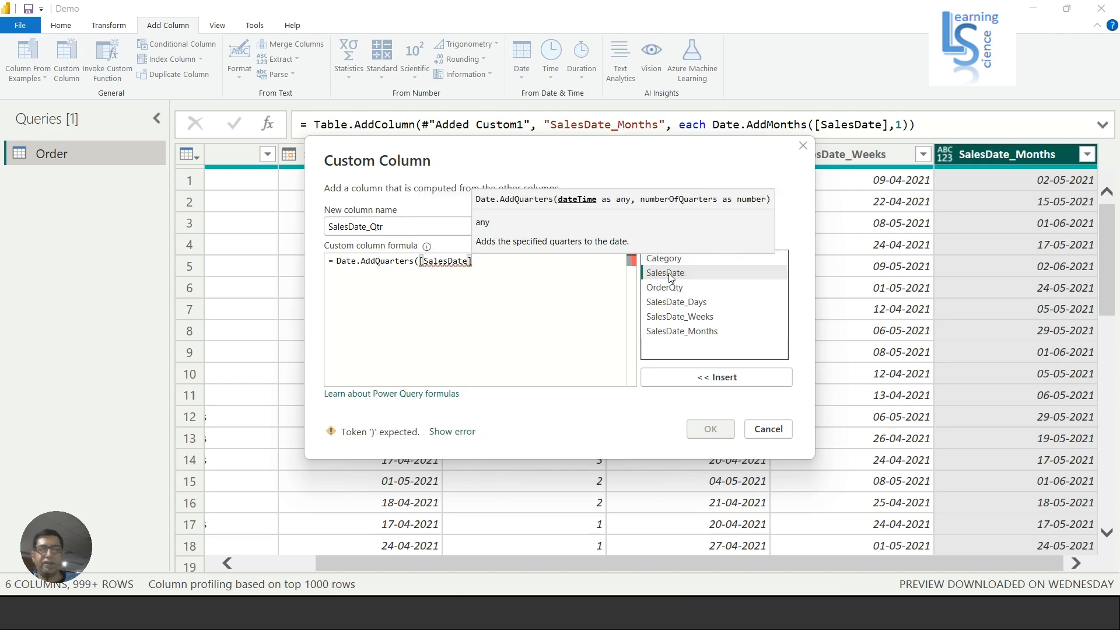
pyautogui.write(',1')
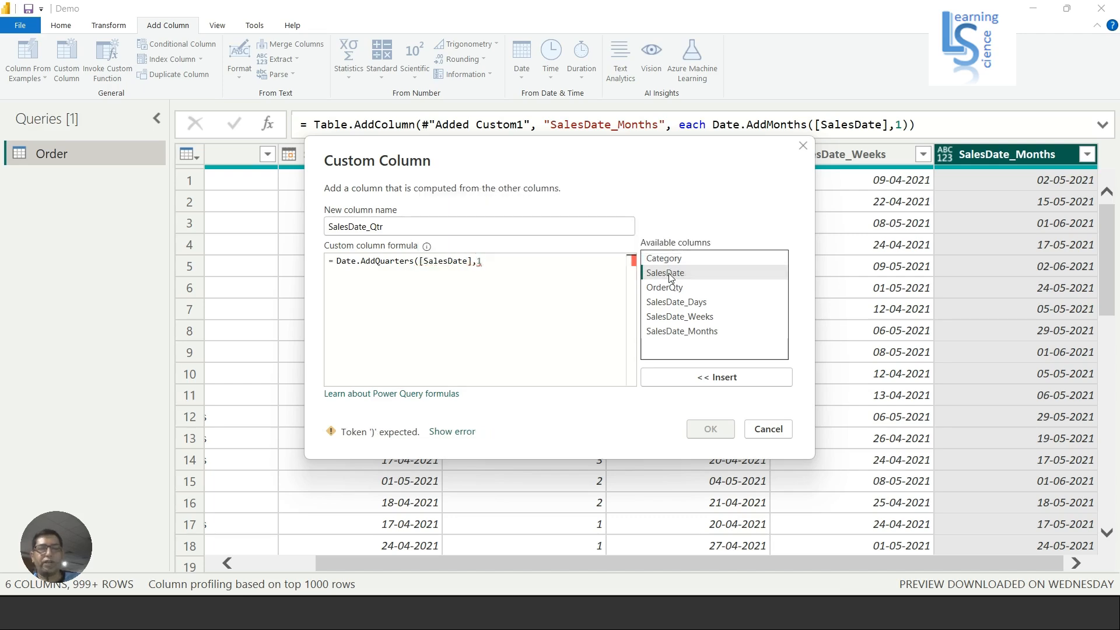
pyautogui.write(')')
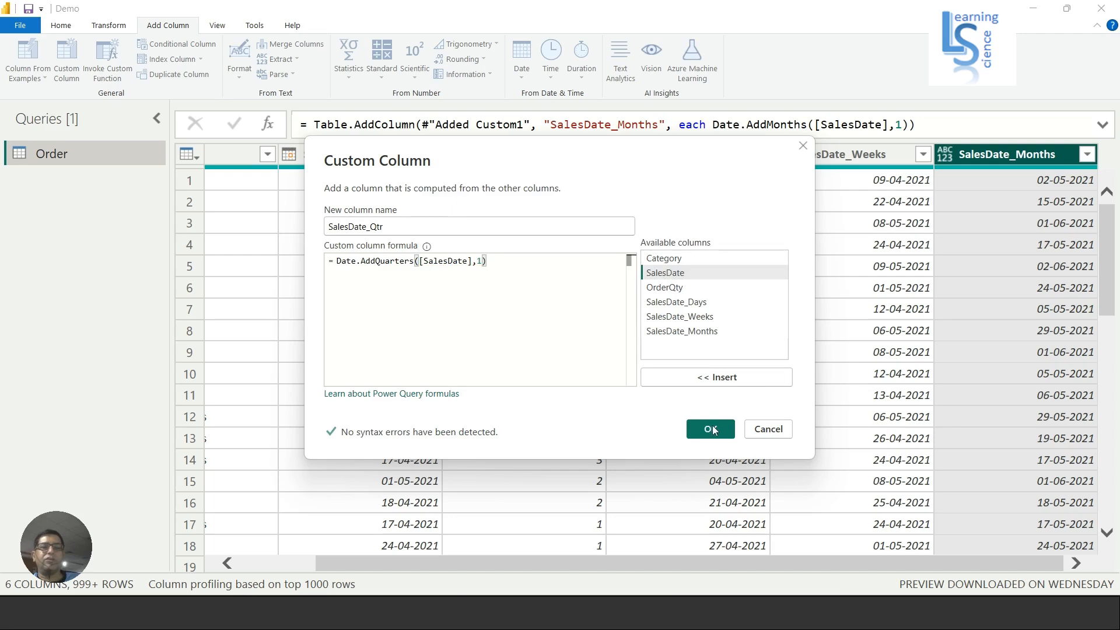
pyautogui.click(709, 428)
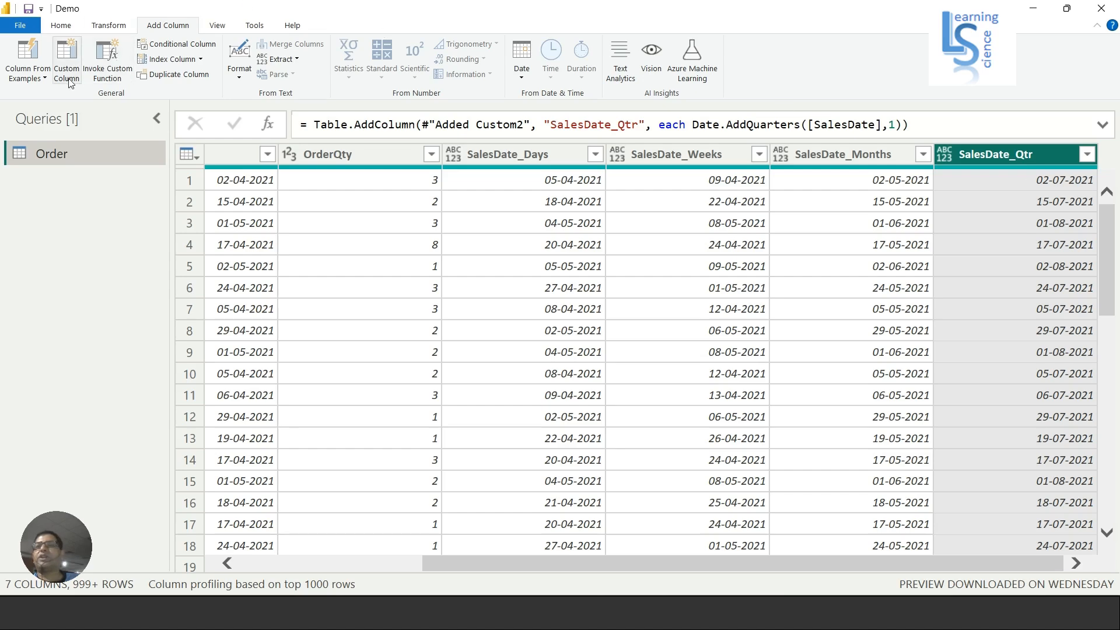
# - Start another custom column after SalesDate_Qtr is added
pyautogui.click(66, 60)
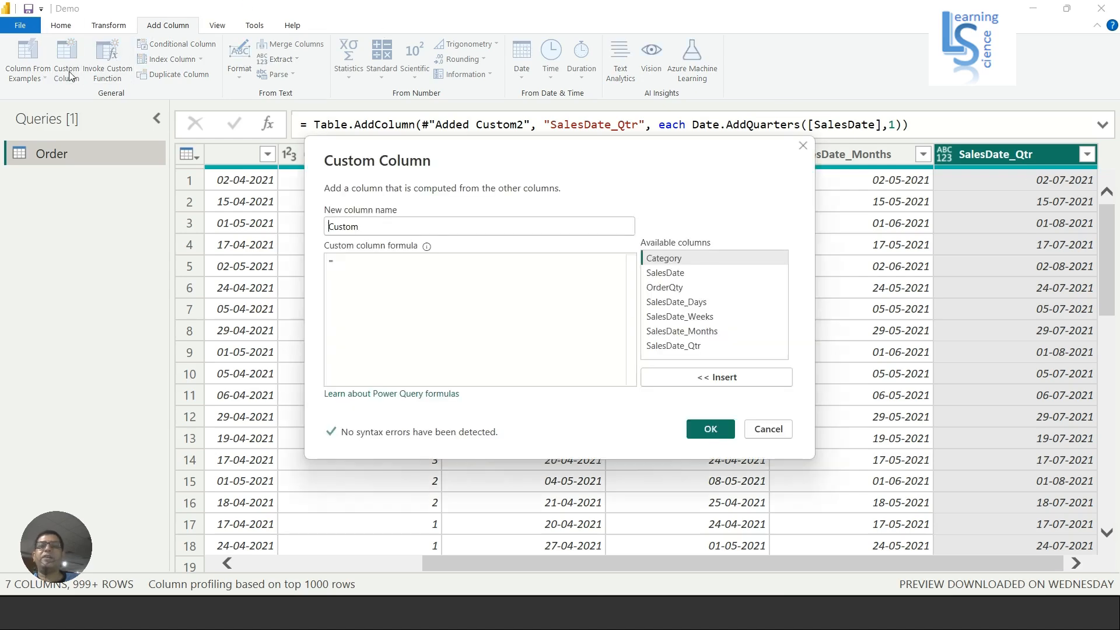
# - Create SalesDate_years as Date.AddYears([SalesDate],1), inserting SalesDate from Available columns
pyautogui.tripleClick(478, 225)
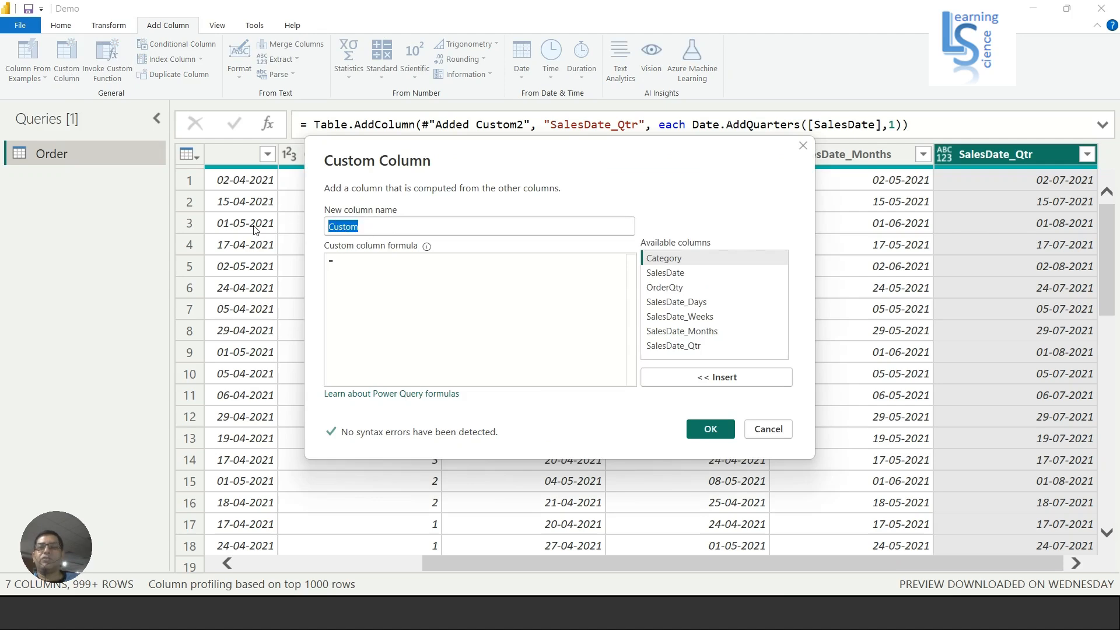
pyautogui.write('SalesDate_year')
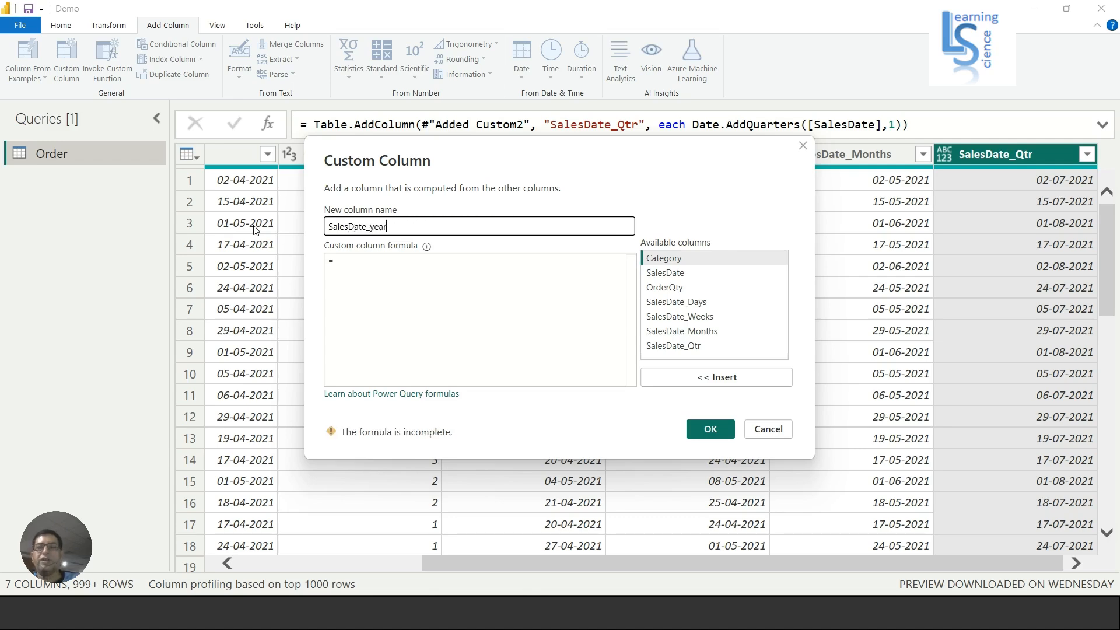
pyautogui.write('s')
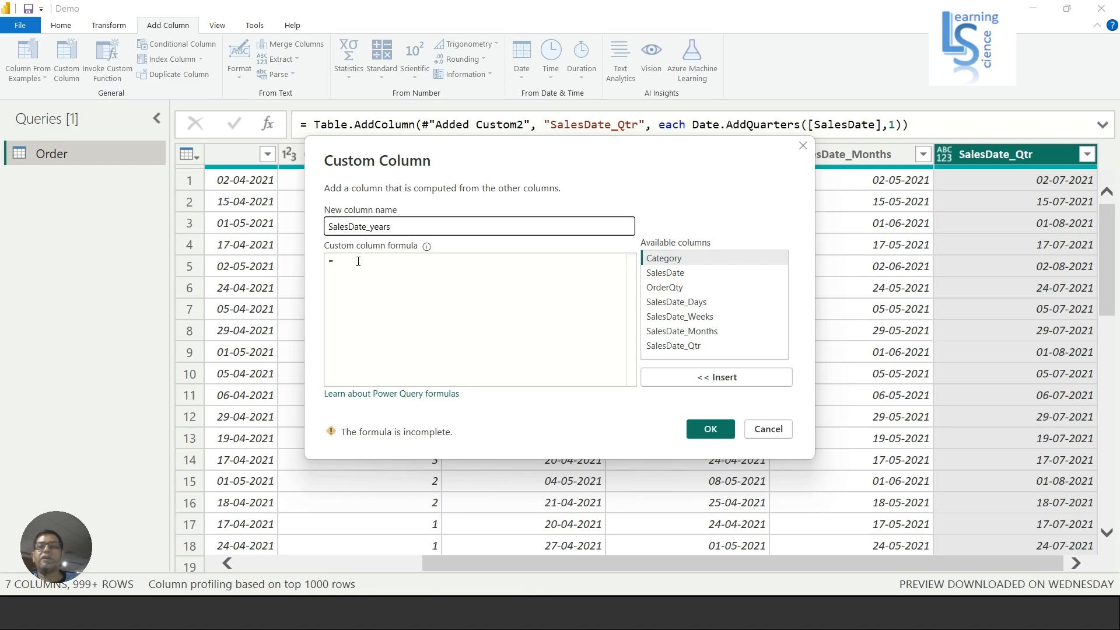
pyautogui.write('Date')
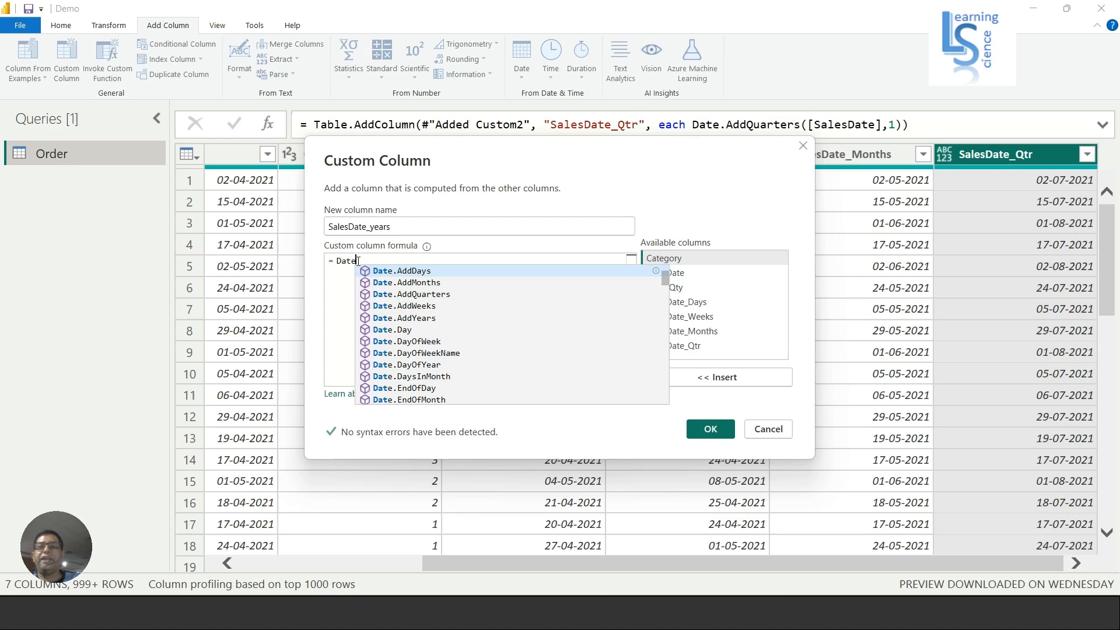
pyautogui.write('ate.AddYears')
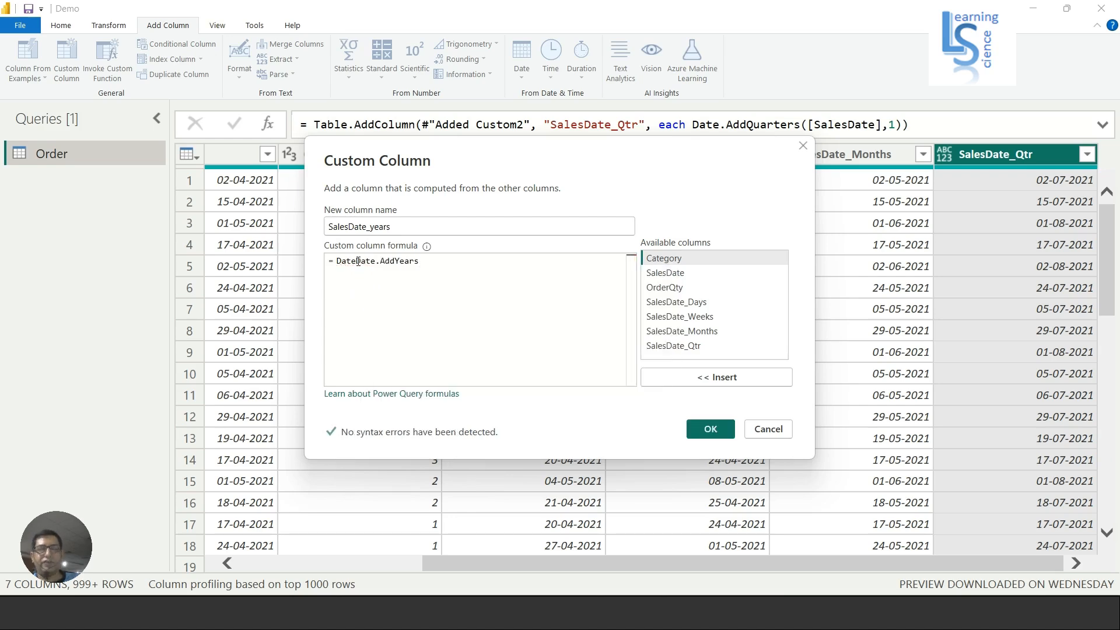
pyautogui.write('(')
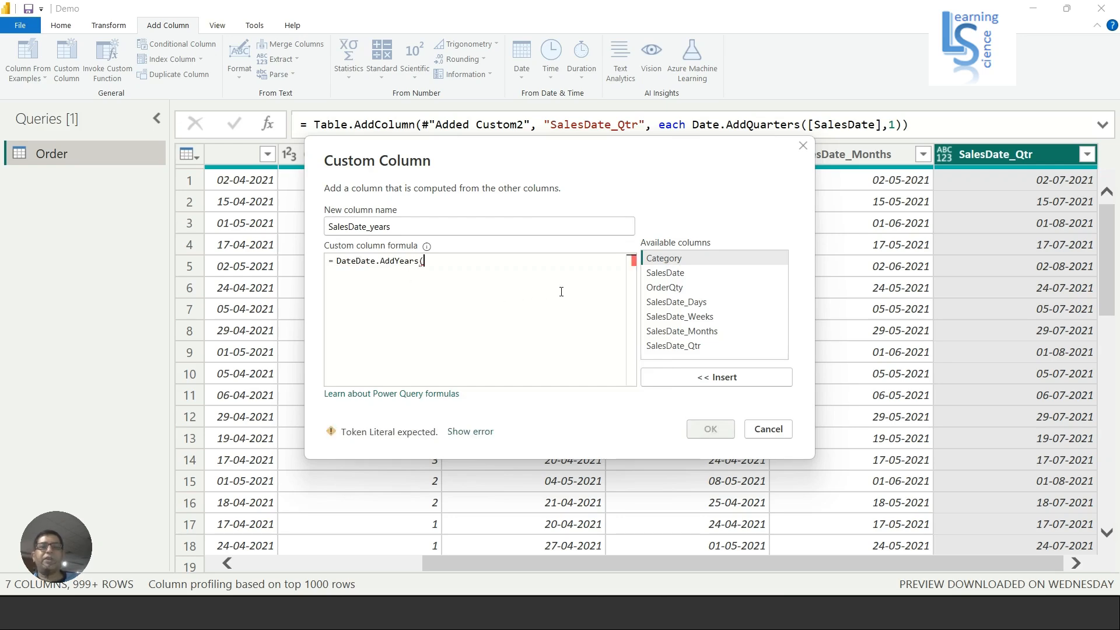
pyautogui.doubleClick(665, 273)
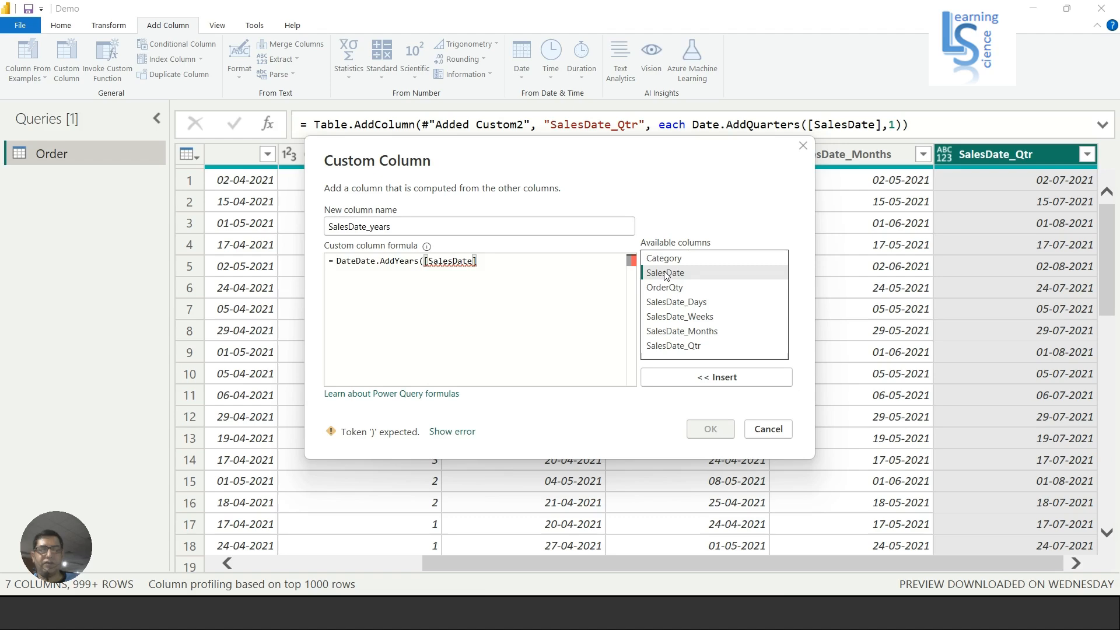
pyautogui.write(',1)')
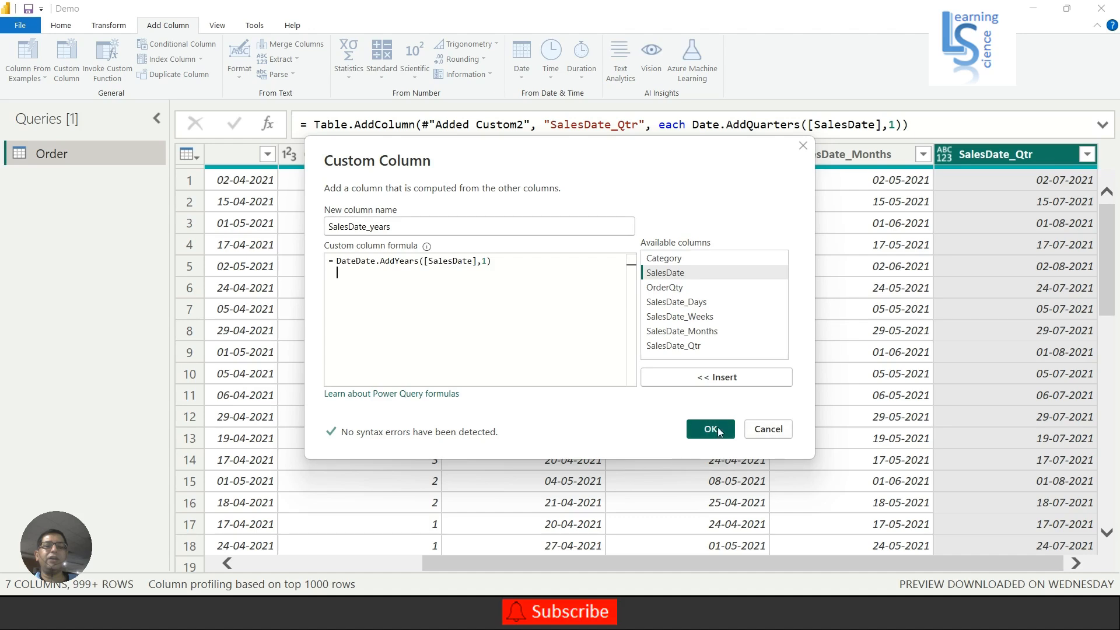
pyautogui.click(709, 428)
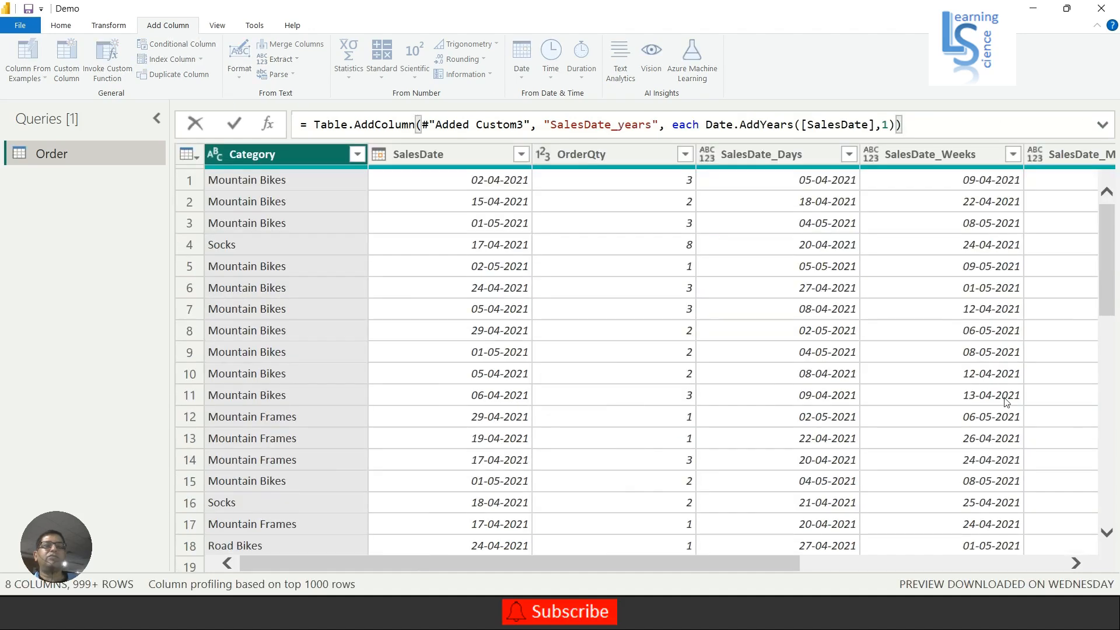
pyautogui.moveTo(479, 188)
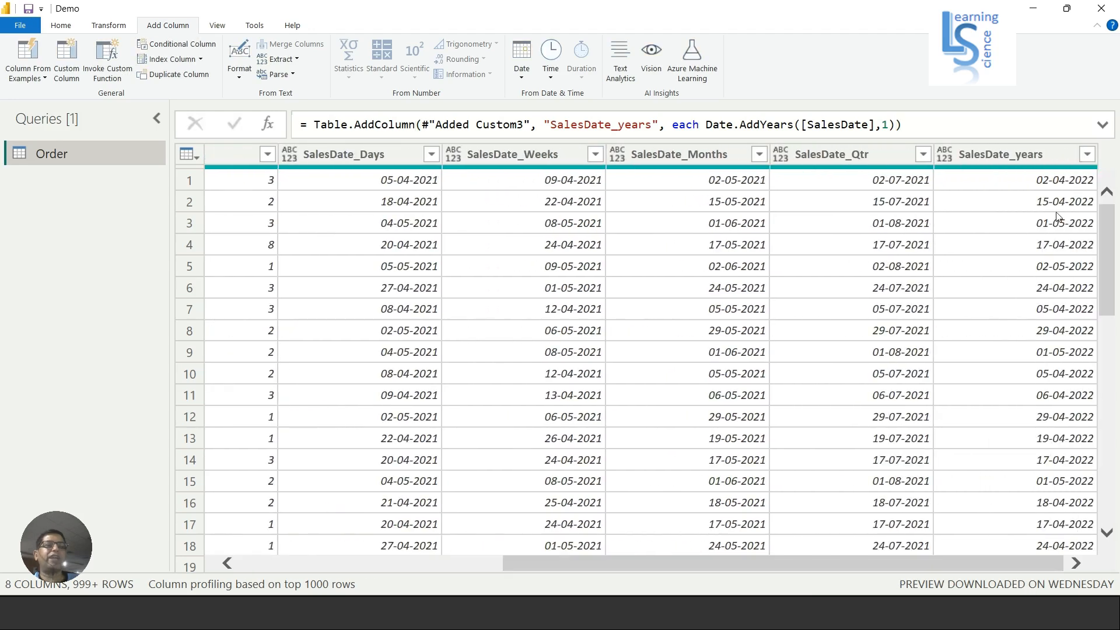
pyautogui.moveTo(1074, 186)
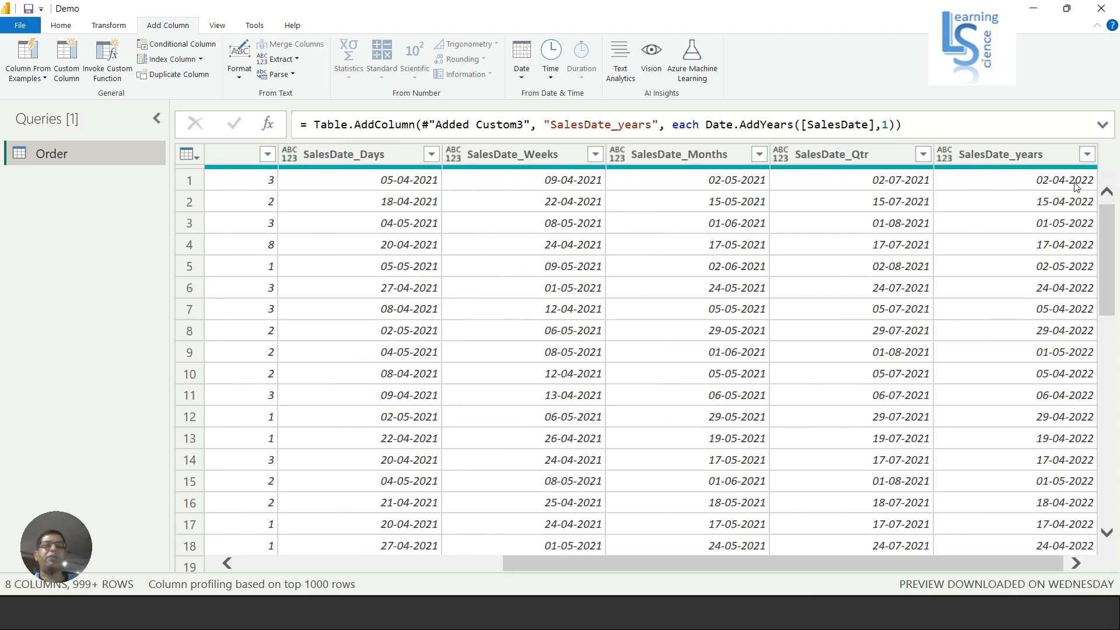
pyautogui.moveTo(301, 84)
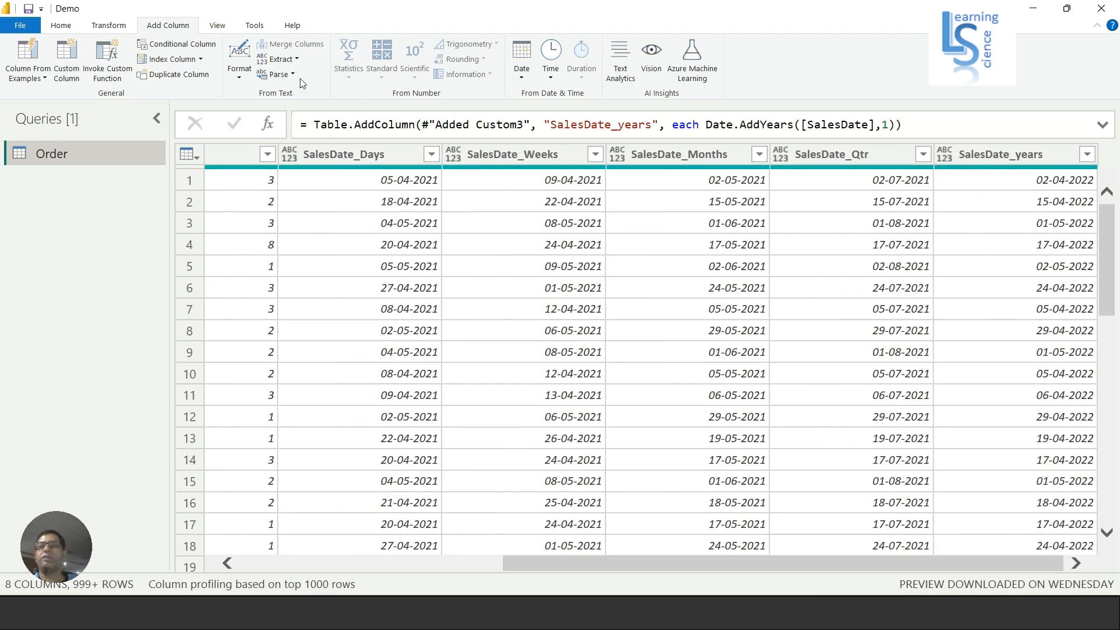